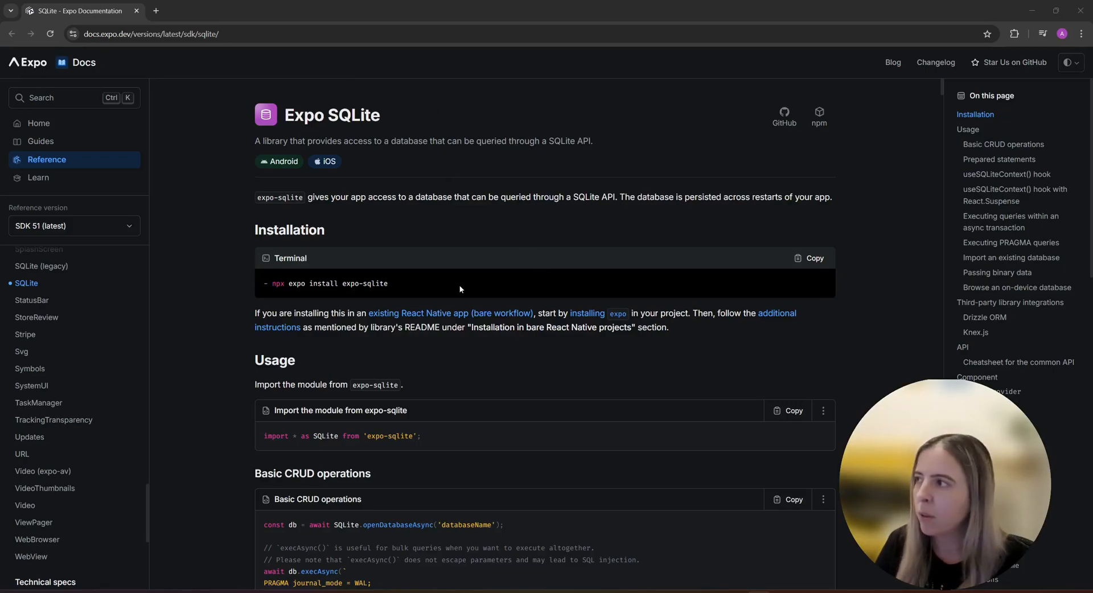
mouse_move(300, 161)
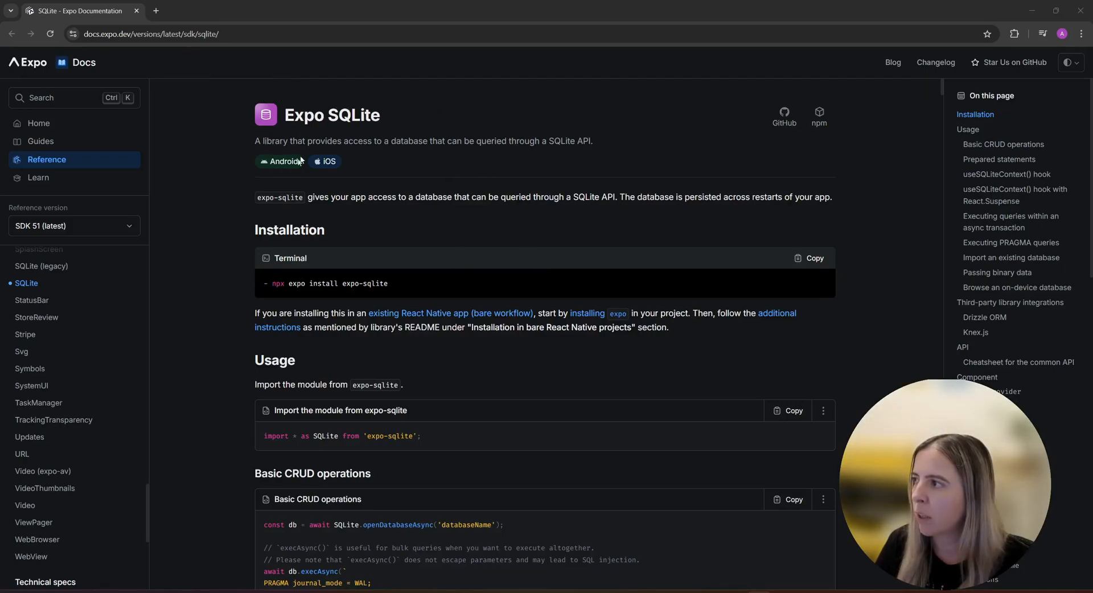
mouse_move(663, 229)
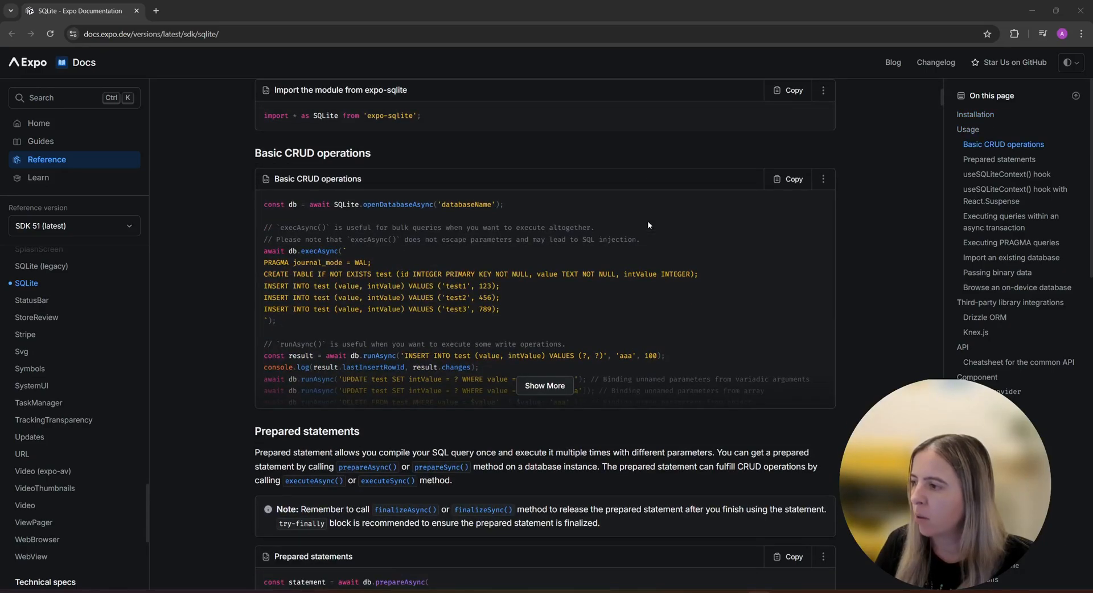
- Bring the useSQLiteContext() hook example into view and highlight SQLiteProvider in its code sample
scroll(down, 3)
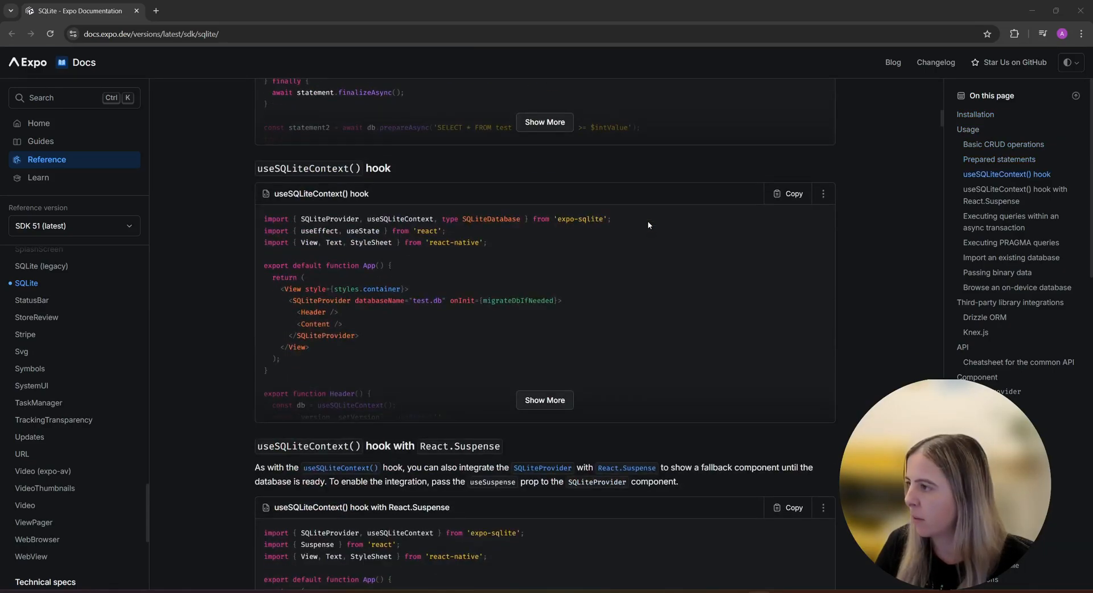
double_click(330, 218)
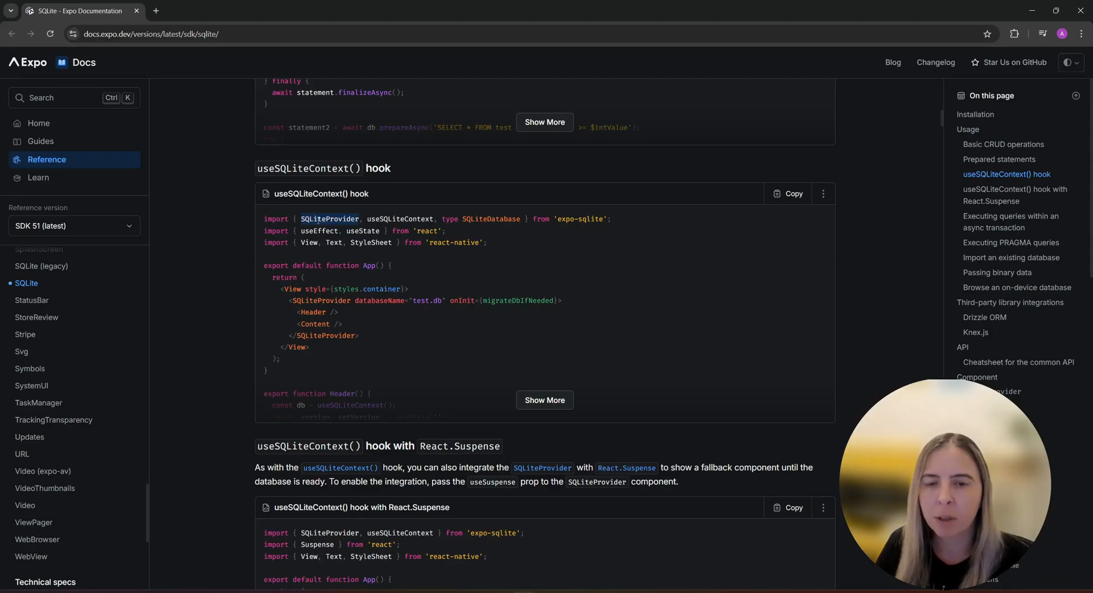
mouse_move(446, 283)
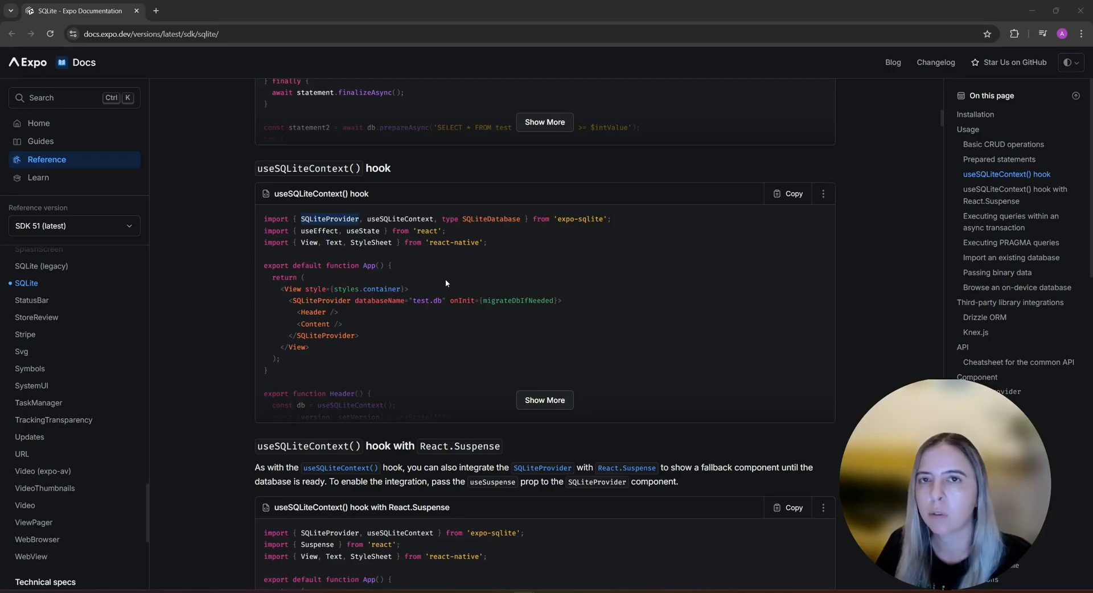
mouse_move(536, 318)
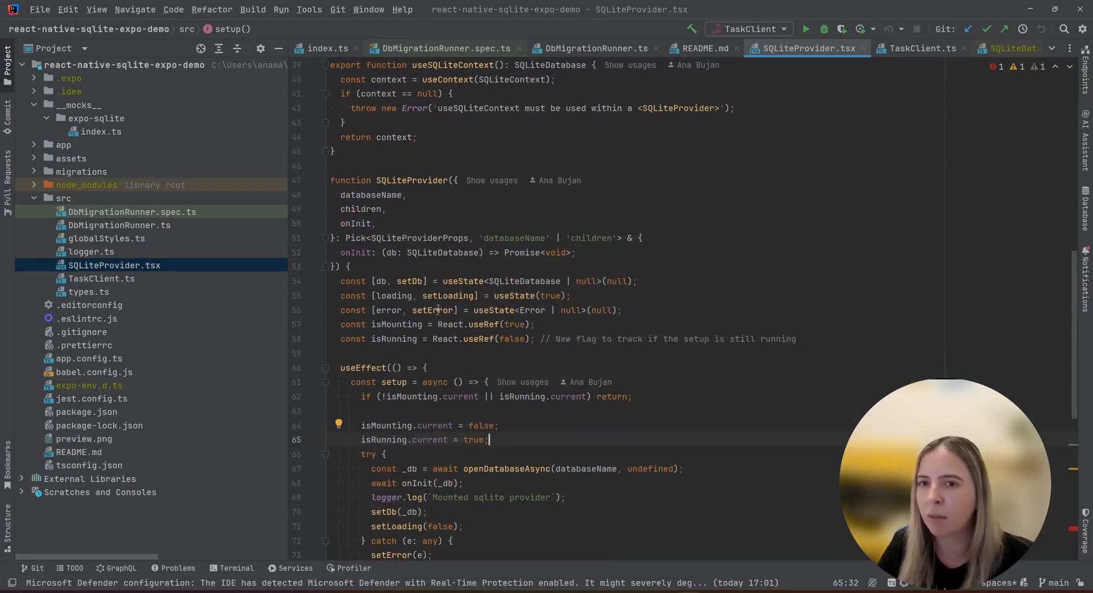
- Review SQLiteProvider.tsx, then reveal the app folder holding _layout.tsx with its SQLiteProvider wrapper
double_click(411, 180)
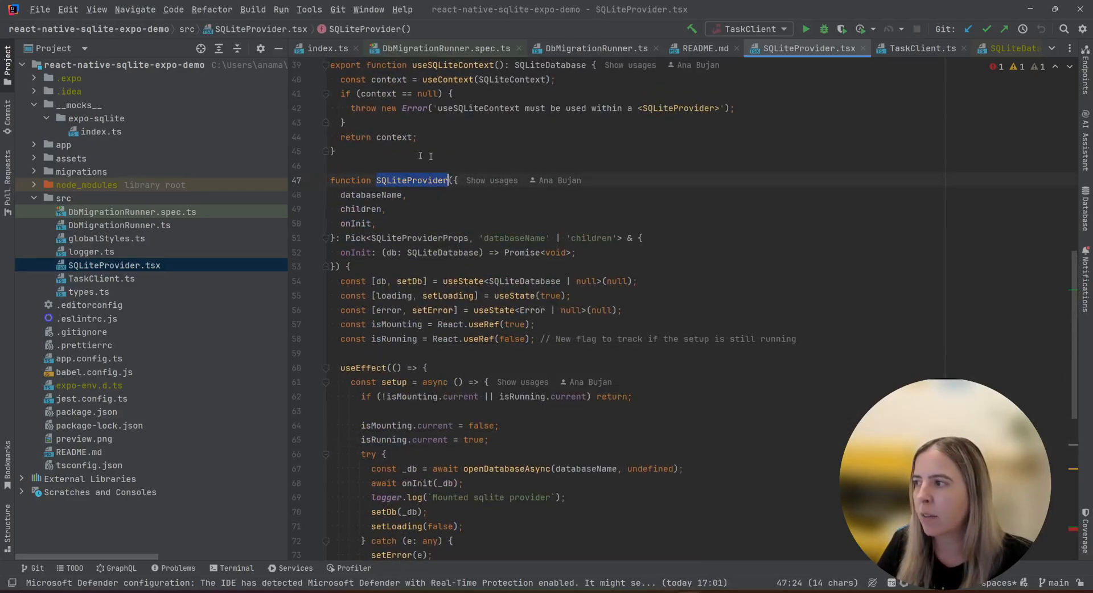
scroll(down, 3)
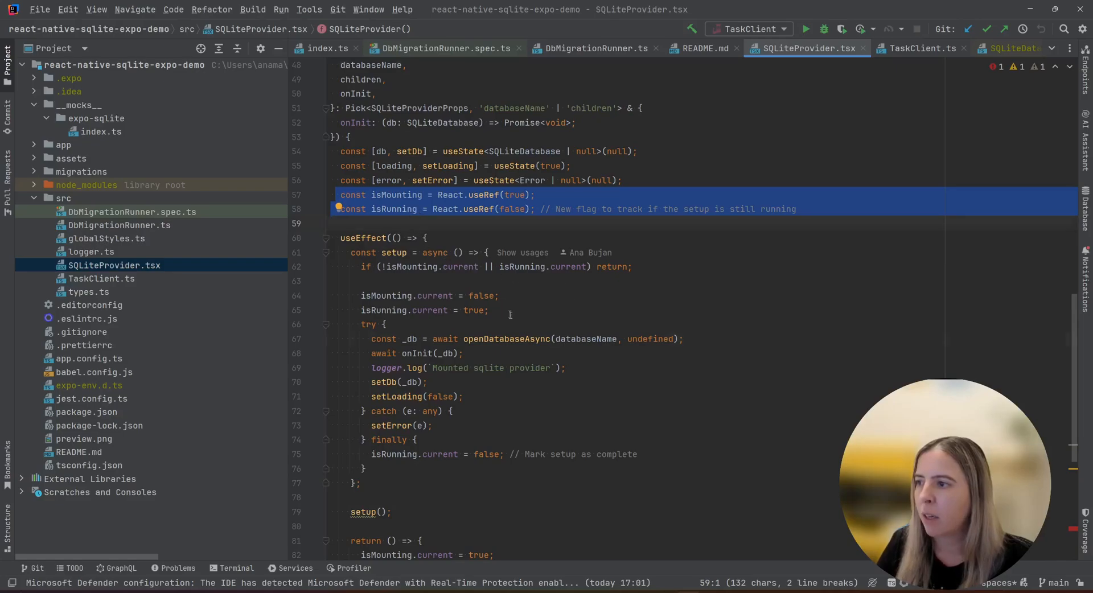
double_click(586, 339)
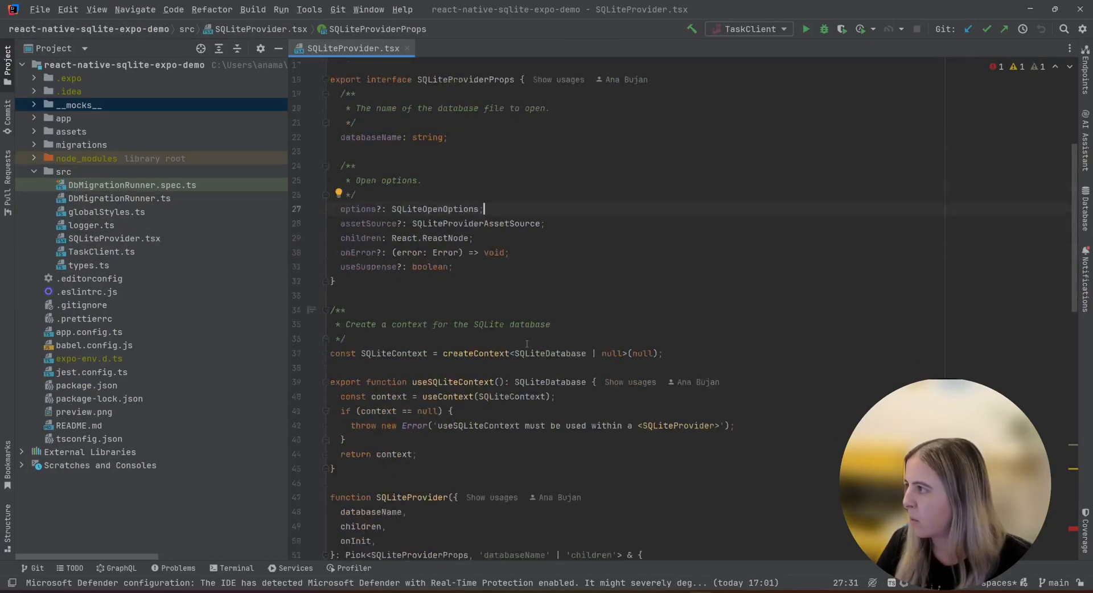
click(64, 118)
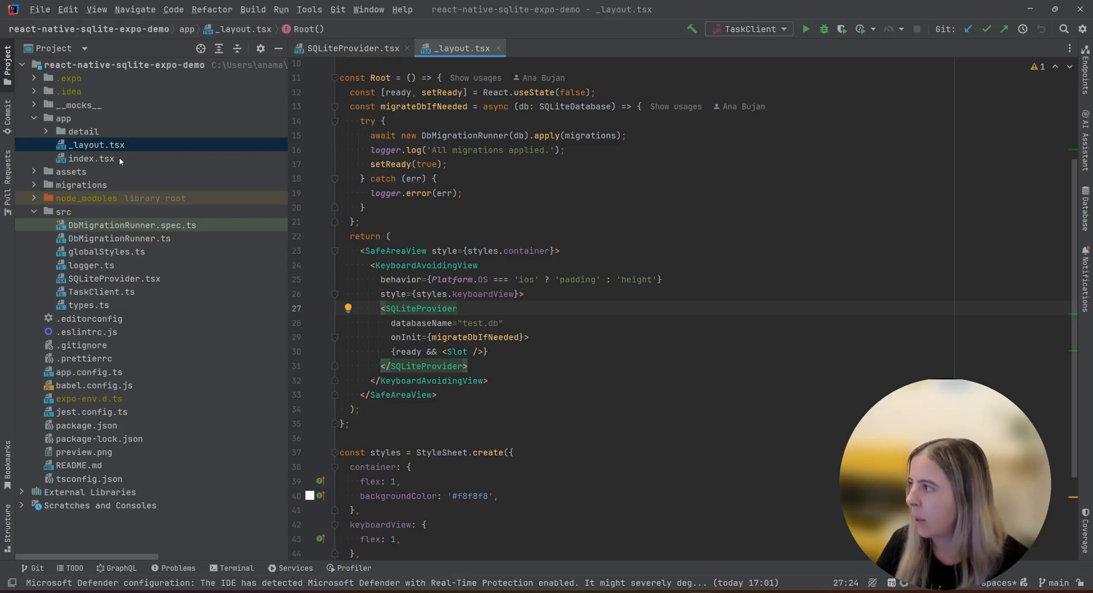
- Show app/detail/[id].tsx and navigate from its TaskClient reference to TaskClient.ts
click(84, 132)
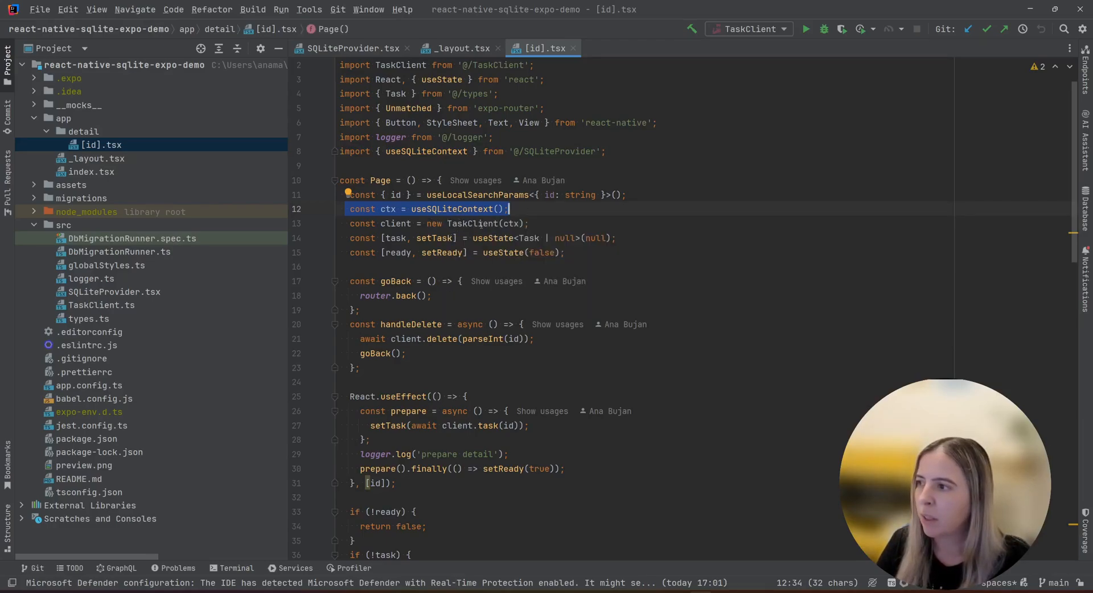
double_click(473, 224)
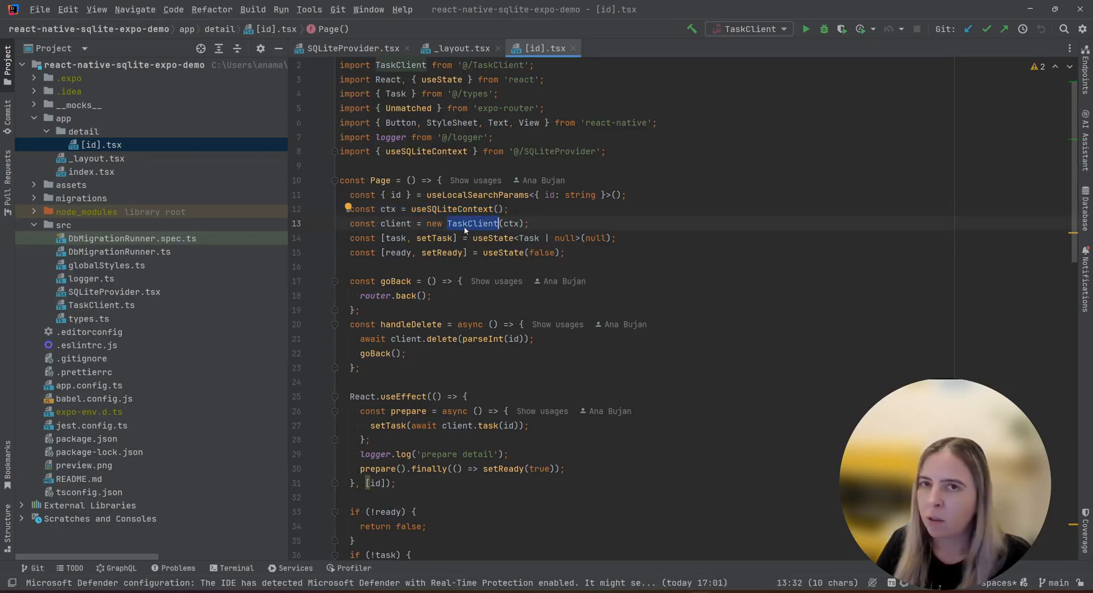
click(472, 223)
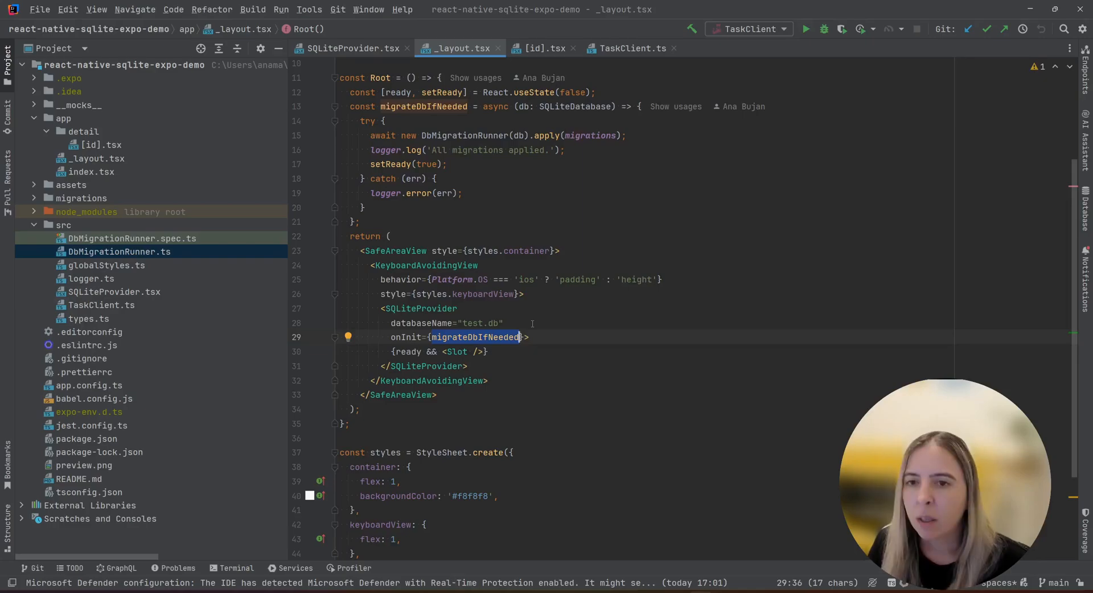
- Show src/DbMigrationRunner.ts down to its runMigration reduce and apply method
click(502, 323)
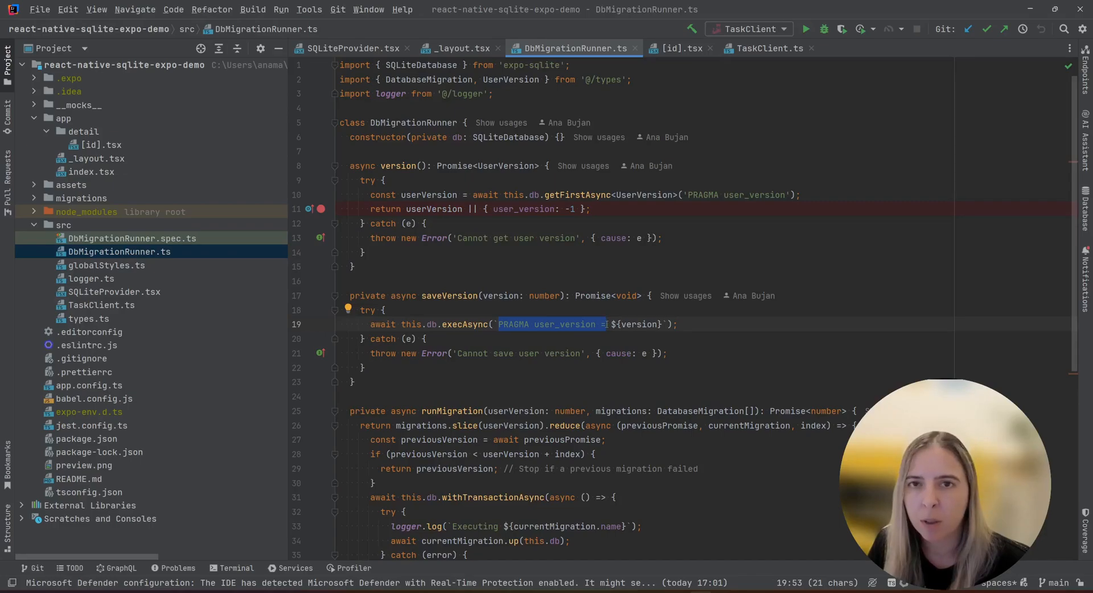
scroll(down, 3)
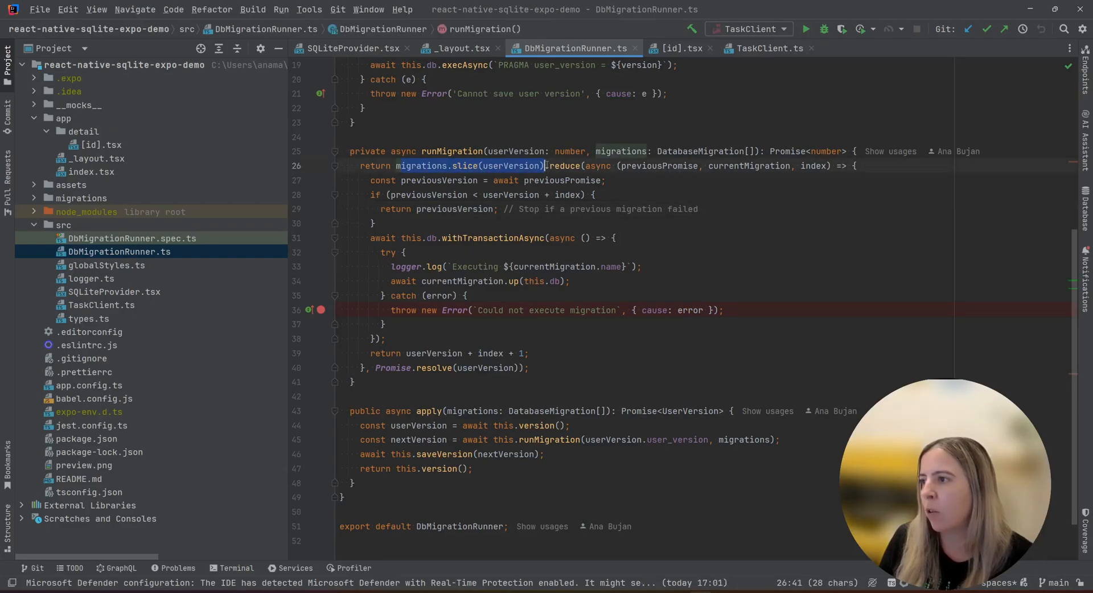
mouse_move(520, 166)
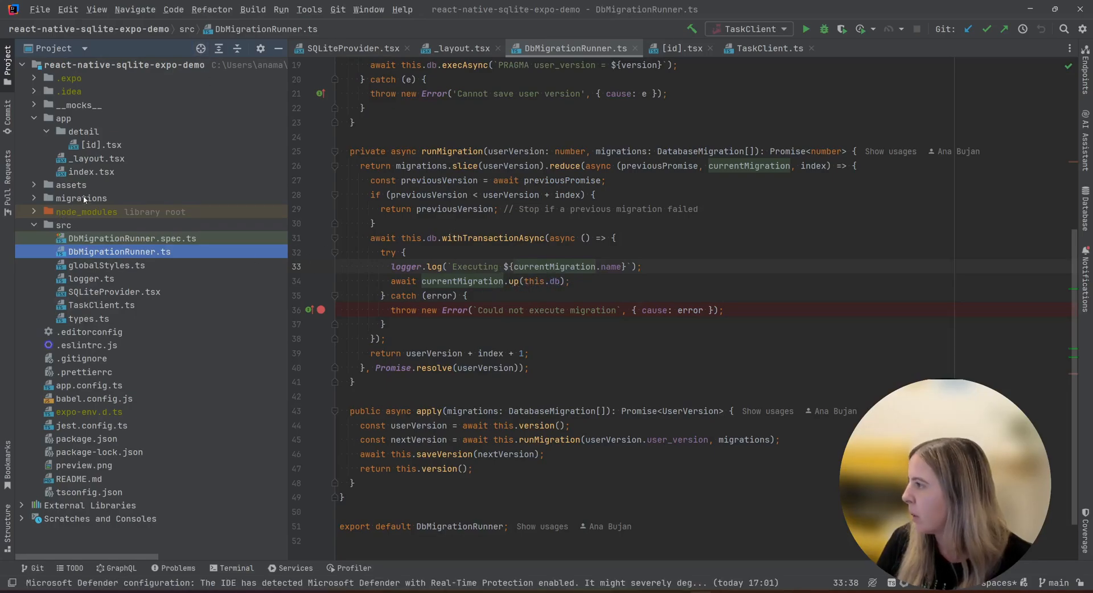
- Show 001_initial.ts and the DatabaseMigration name/up fields in types.ts, then return to DbMigrationRunner.ts
click(82, 198)
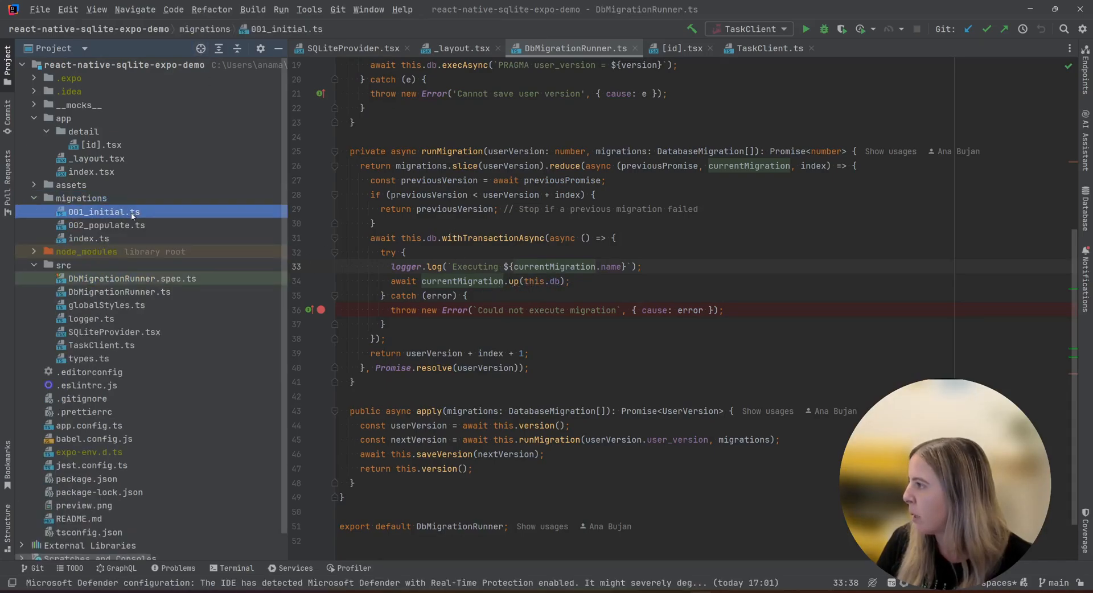
click(105, 212)
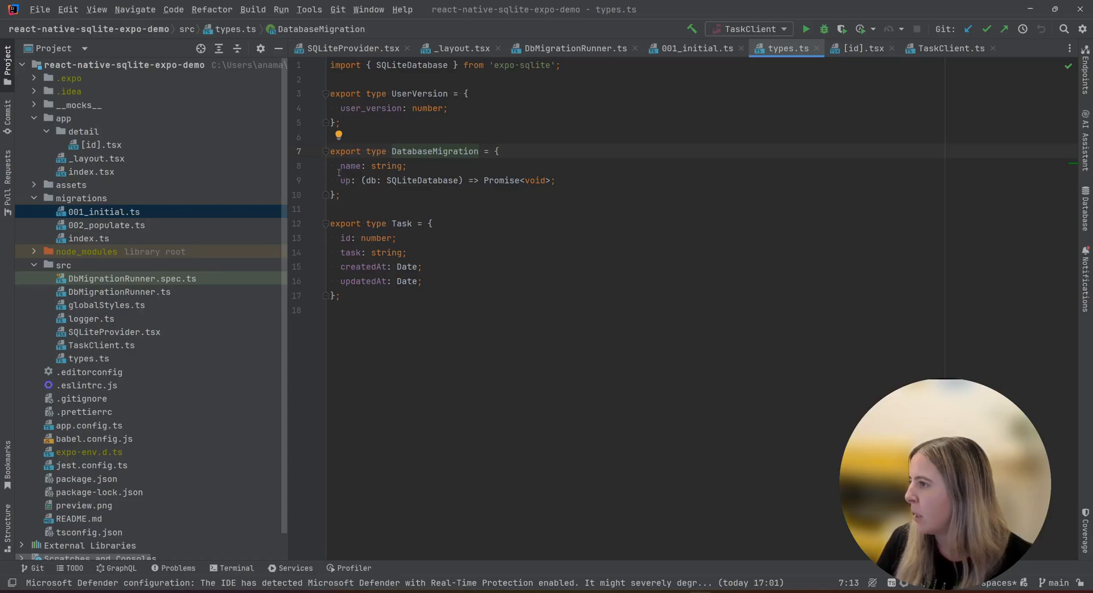
drag(340, 166, 556, 180)
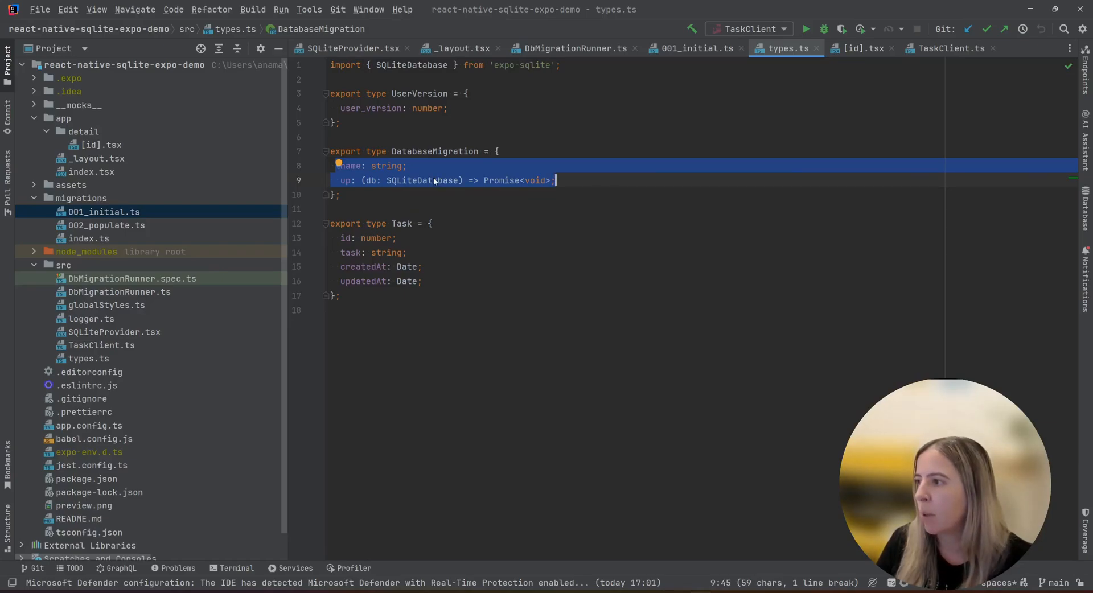
click(408, 166)
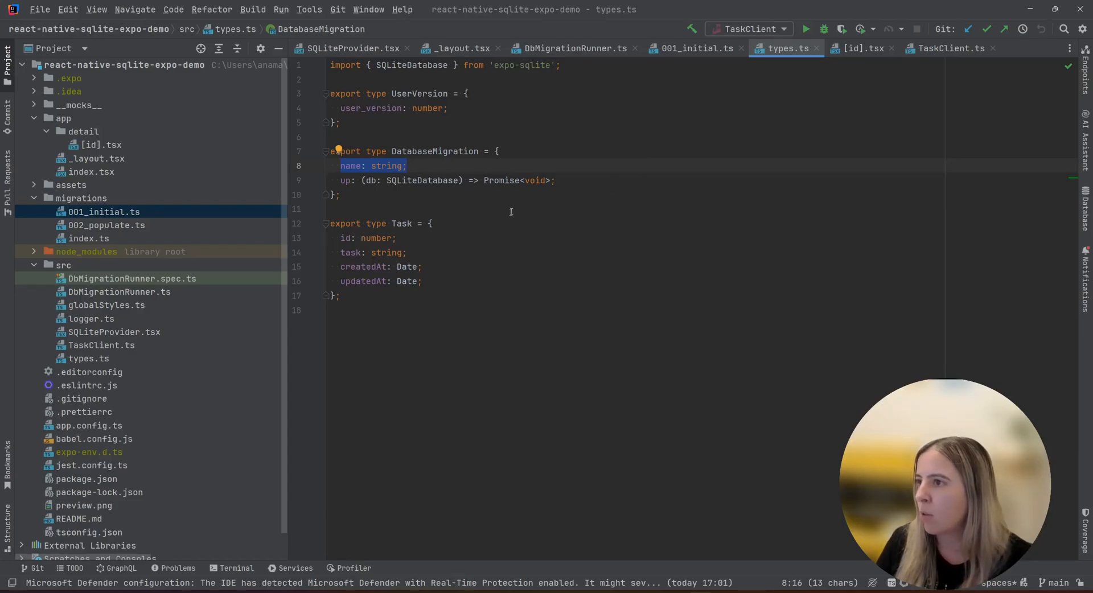
click(571, 49)
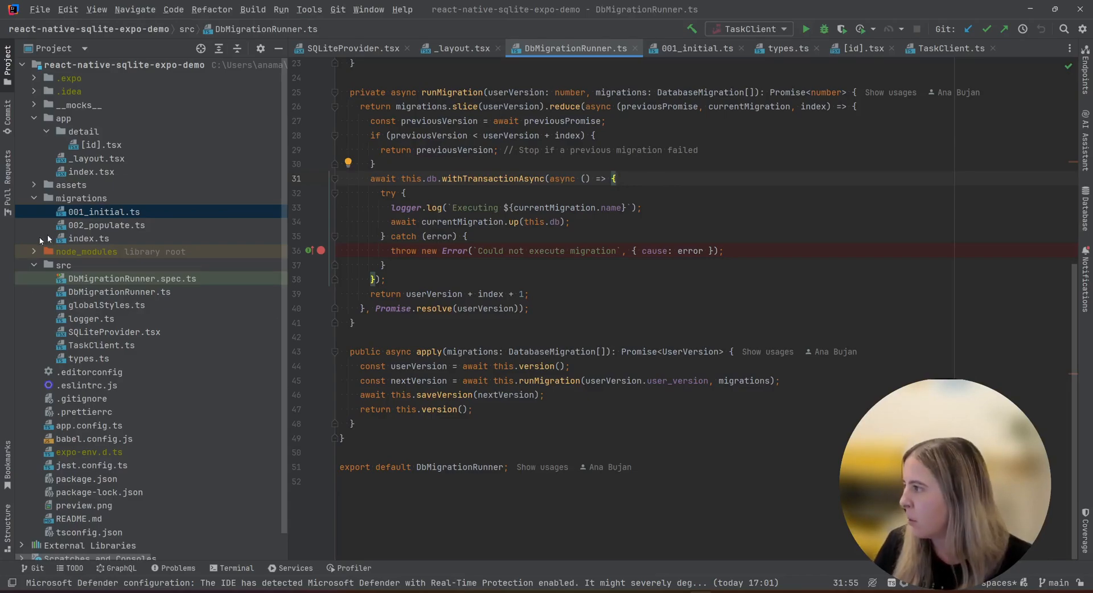
- Show 002_populate.ts and DbMigrationRunner.spec.ts, then return to the 001_initial.ts CREATE TABLE task migration
click(695, 48)
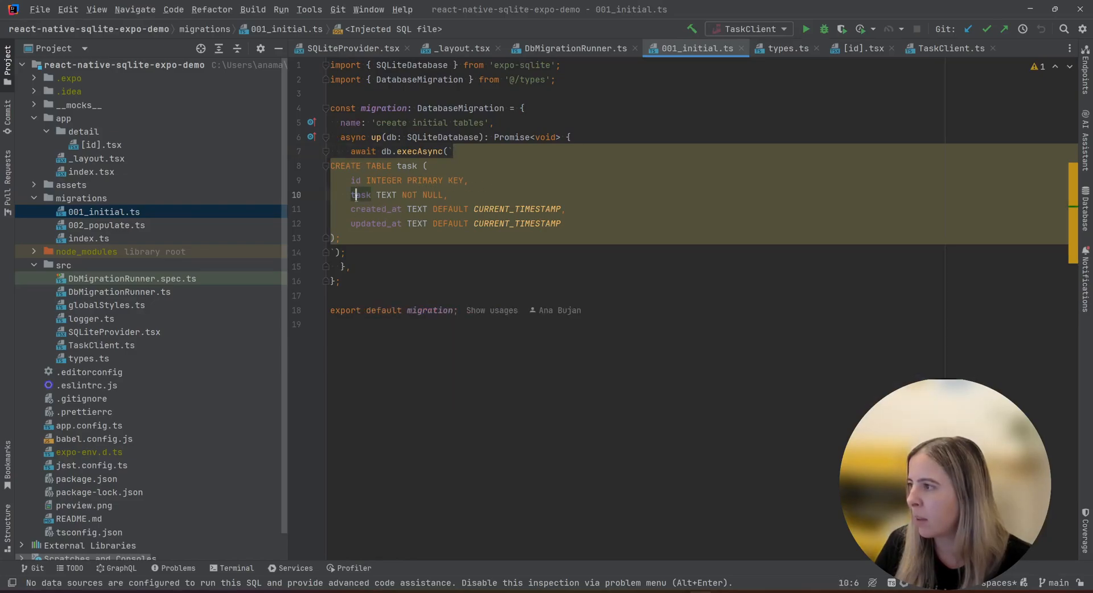
click(107, 225)
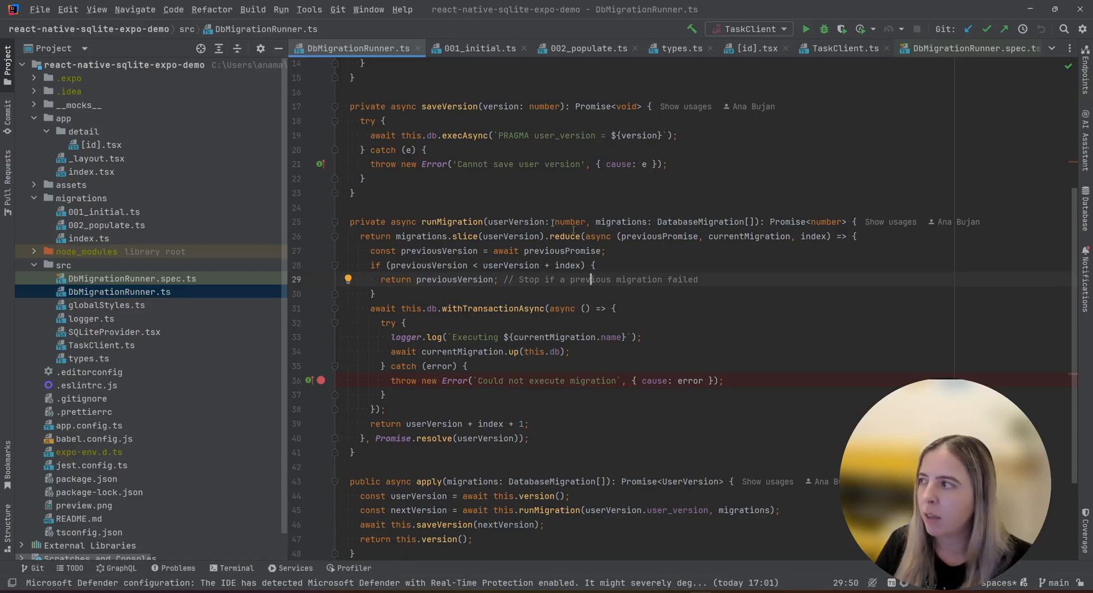
click(479, 49)
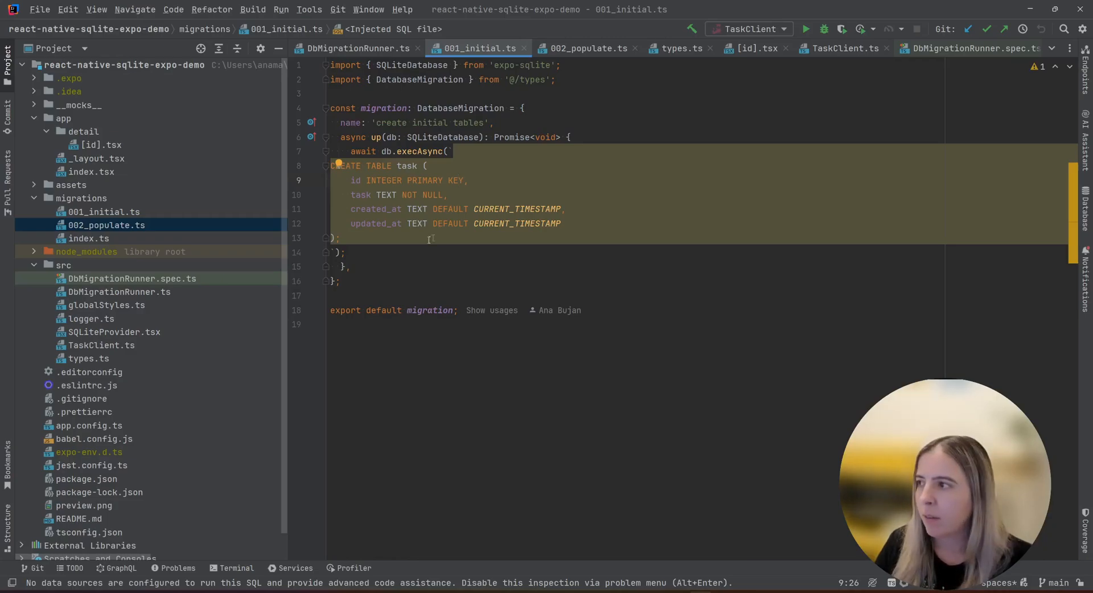
- Highlight the CREATE TABLE task SQL, then fold app and reveal __mocks__ with its expo-sqlite mock
drag(331, 165, 340, 238)
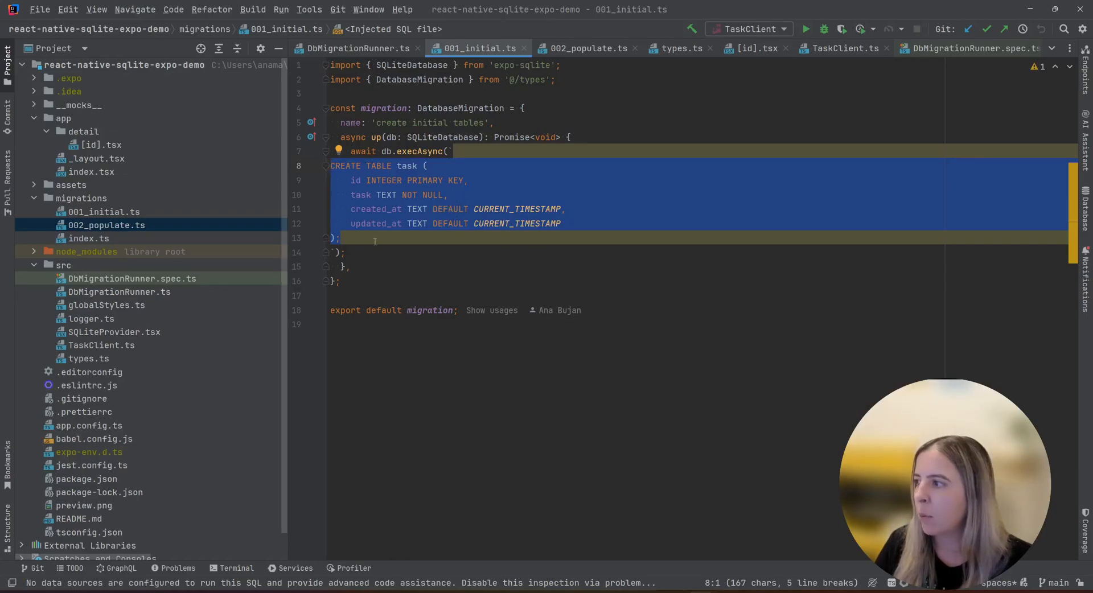
click(561, 225)
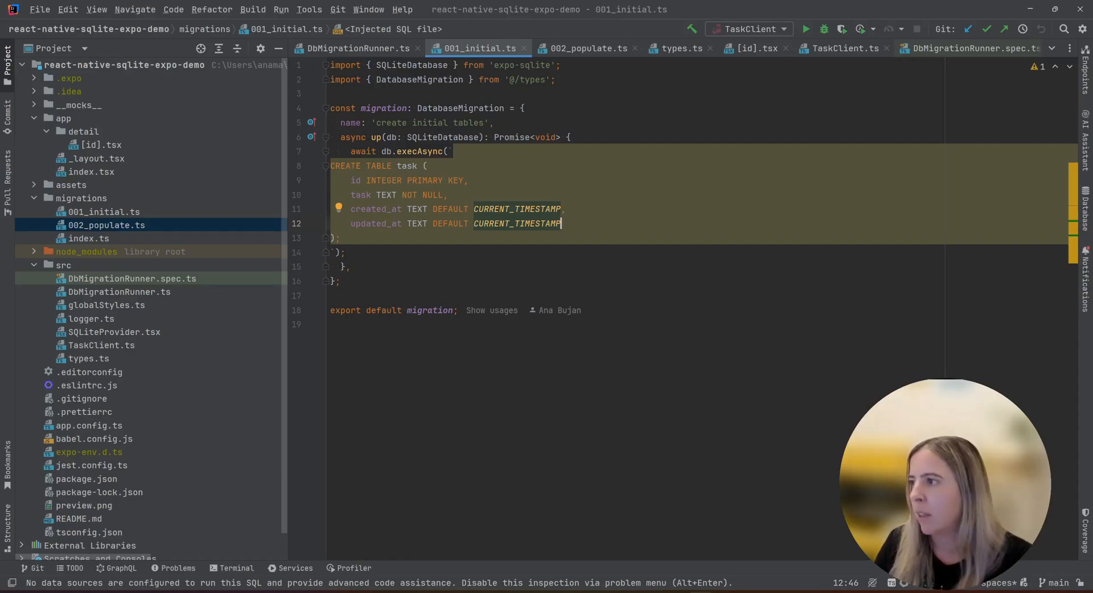
click(483, 160)
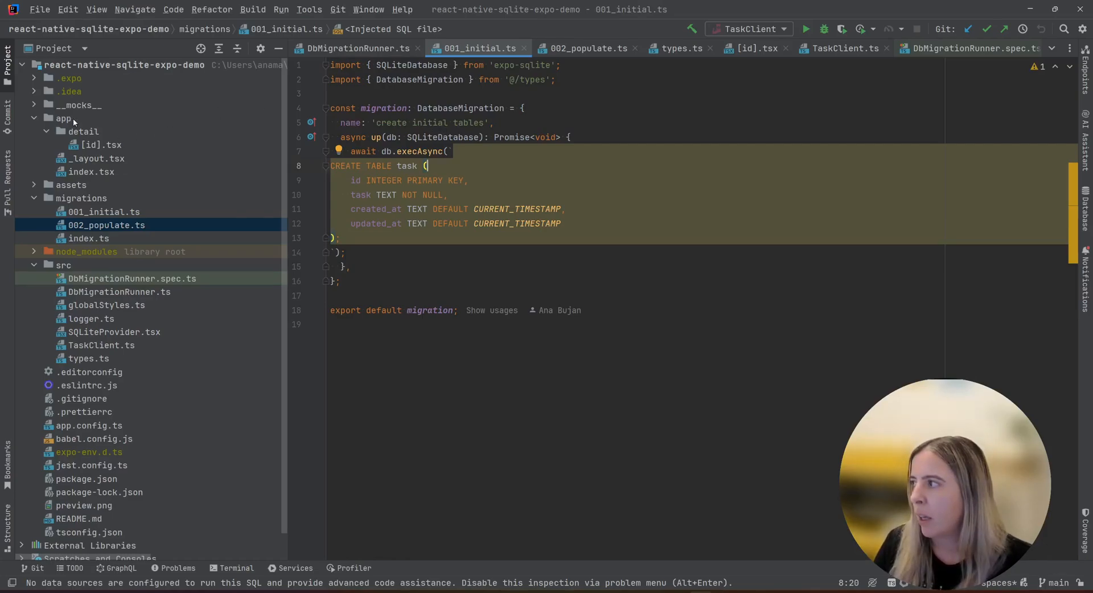
click(63, 117)
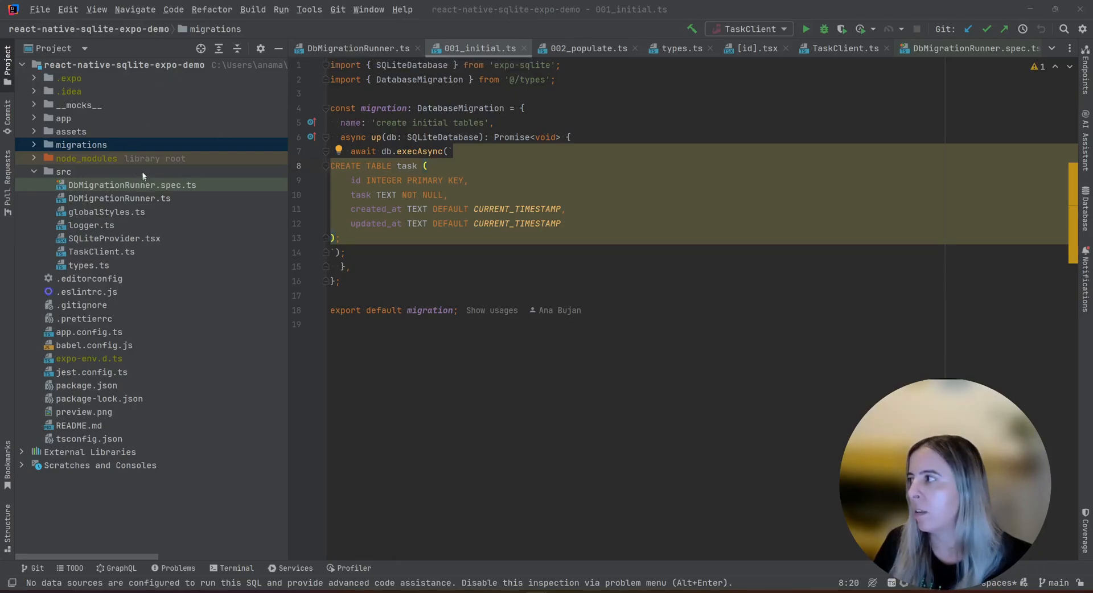
click(35, 104)
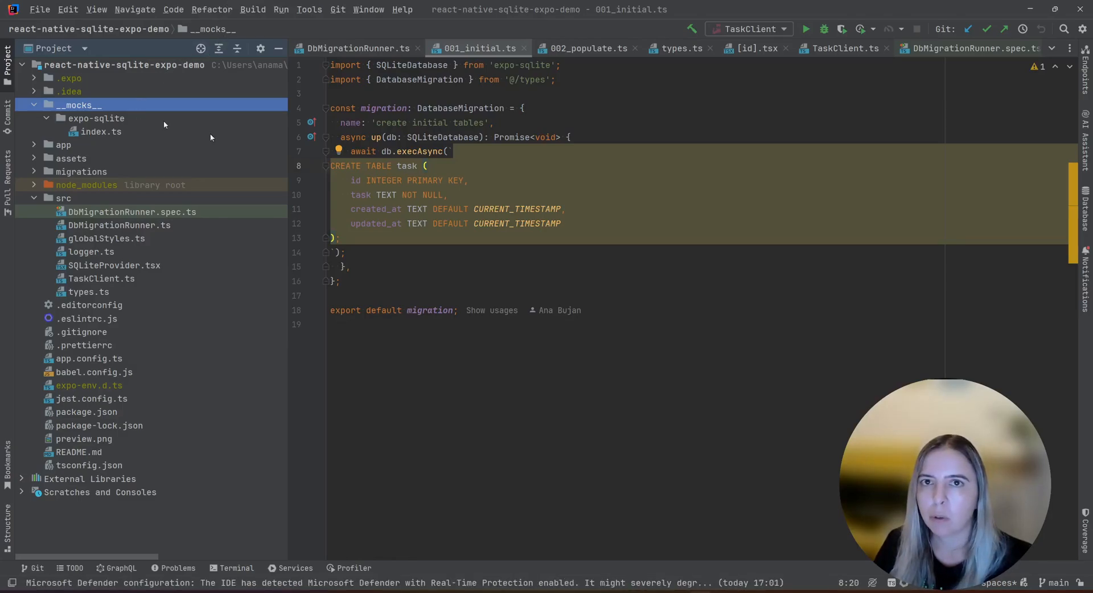
- Fold src and show the expo-sqlite mock's index.ts with its sqlite3-backed openDatabaseAsync
click(62, 198)
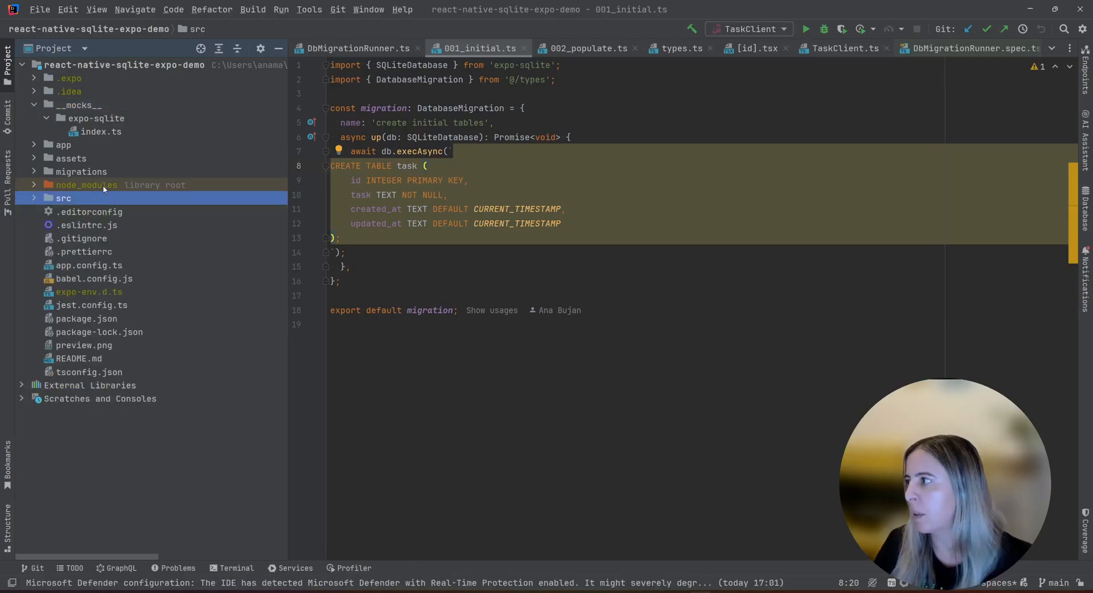
click(85, 184)
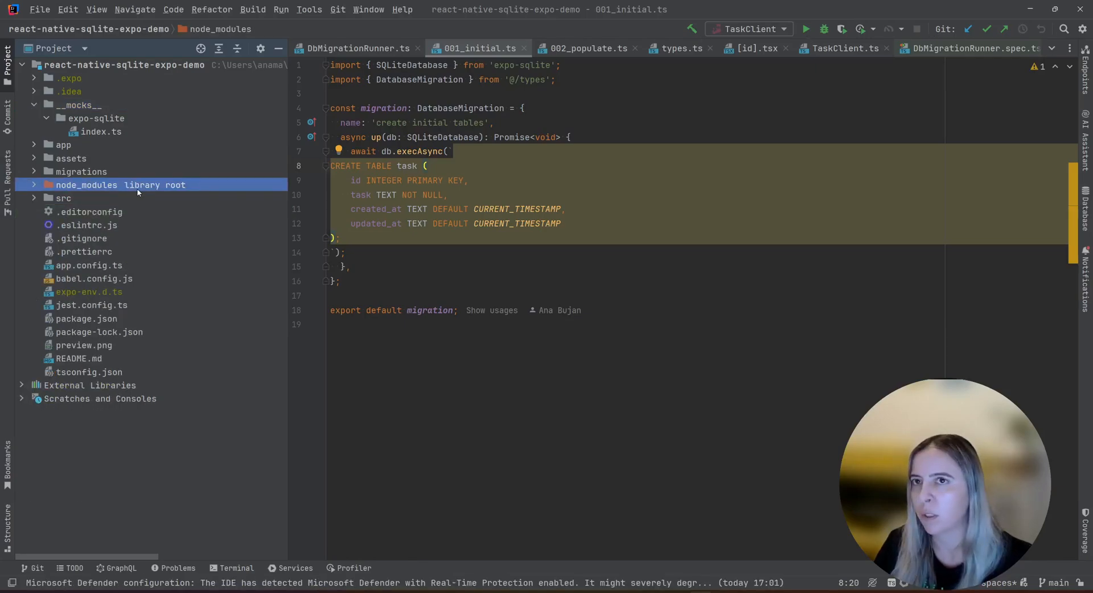
click(97, 118)
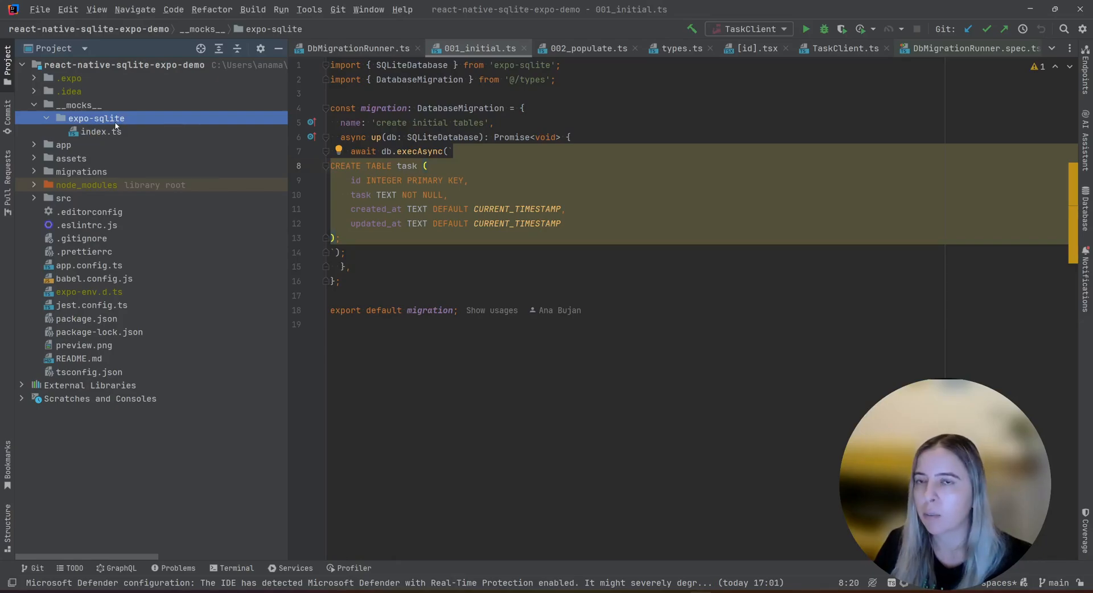
click(101, 132)
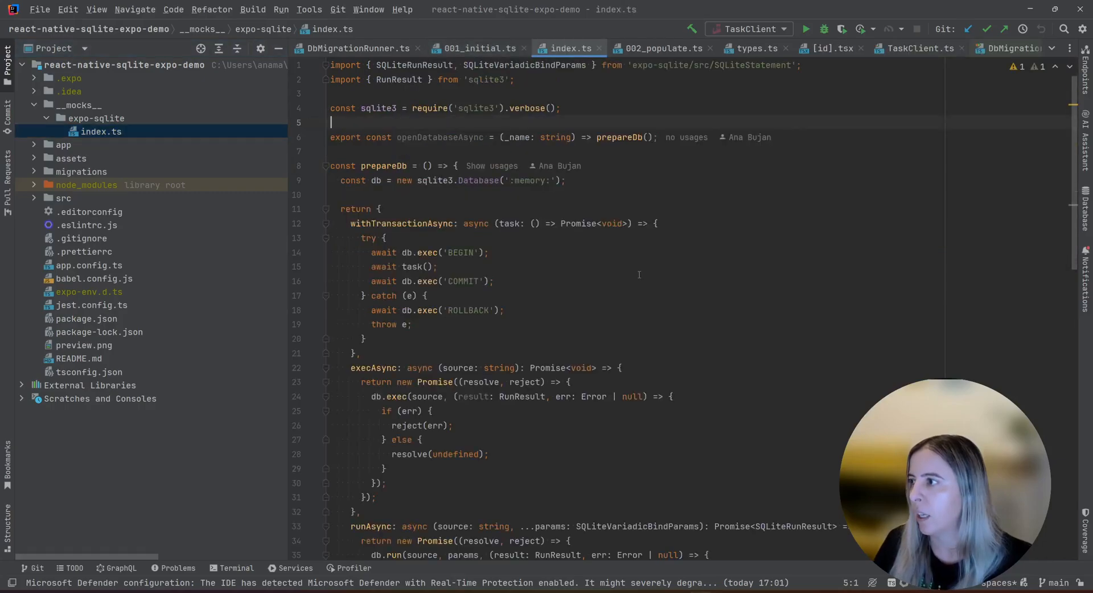
- Walk through the mock's sqlite3 usage and withTransactionAsync method in index.ts
scroll(down, 3)
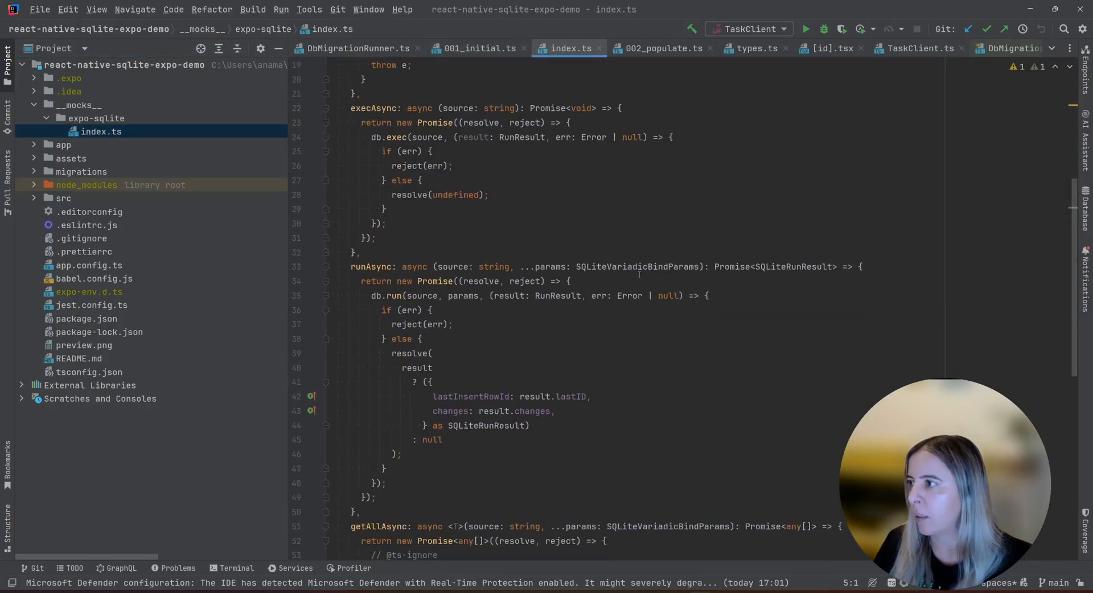
scroll(down, 3)
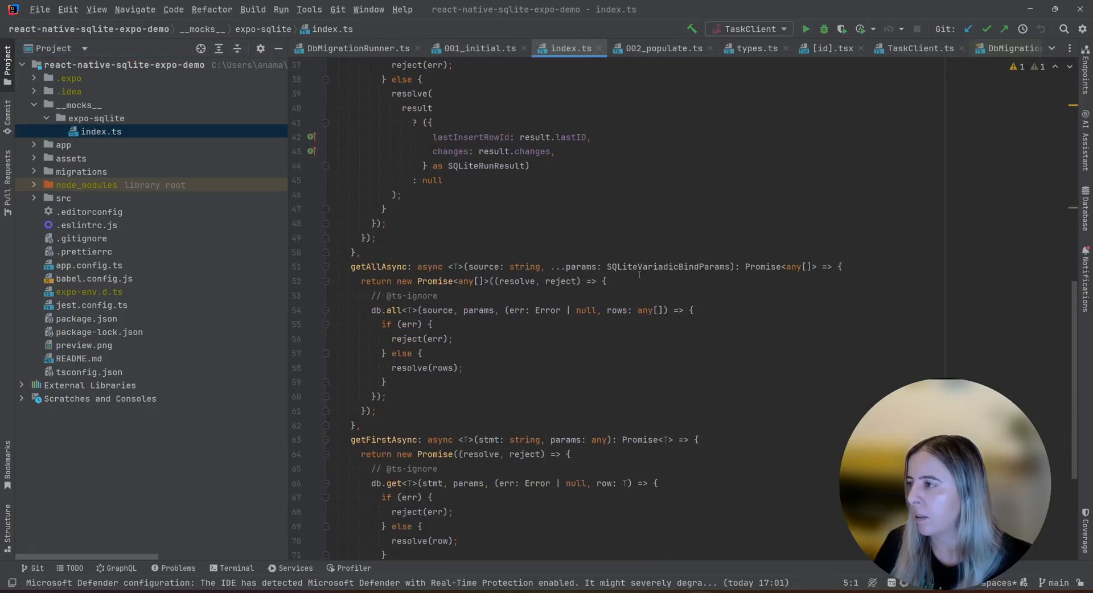
scroll(down, 3)
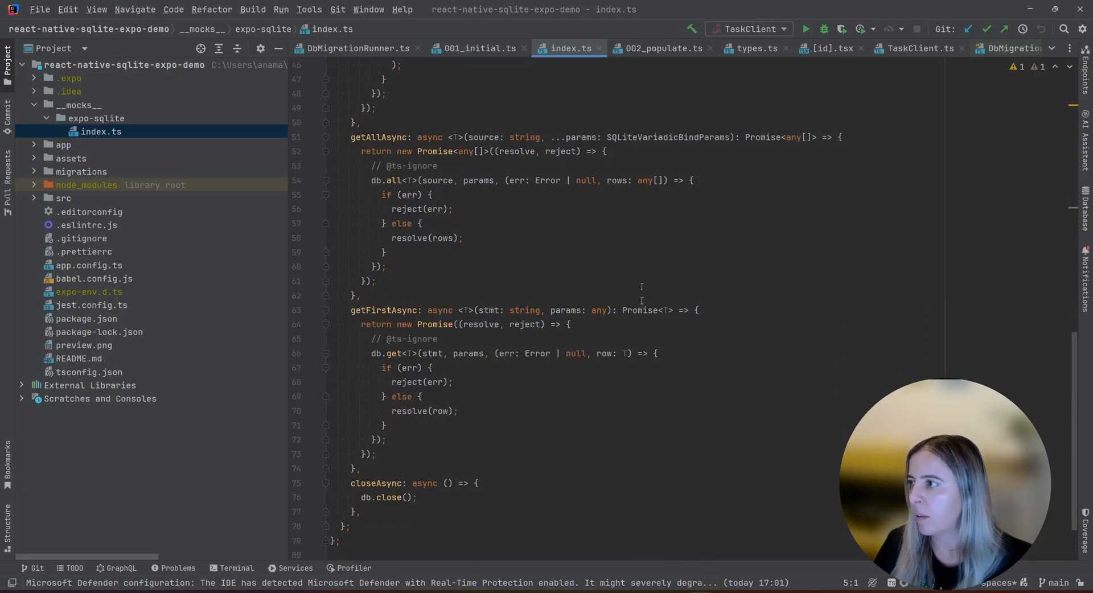
scroll(down, 3)
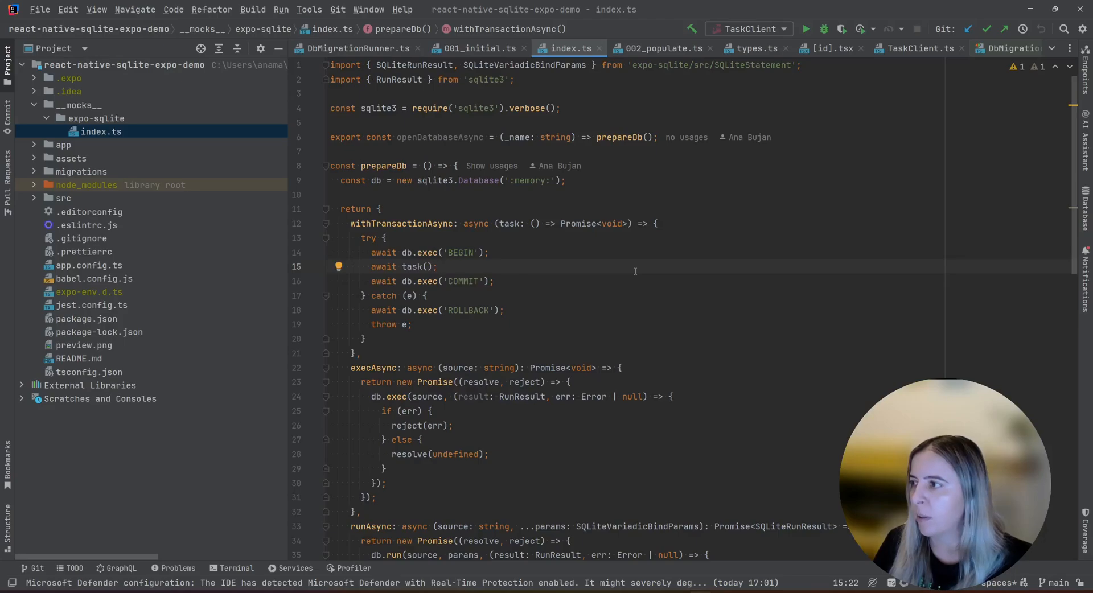
double_click(434, 181)
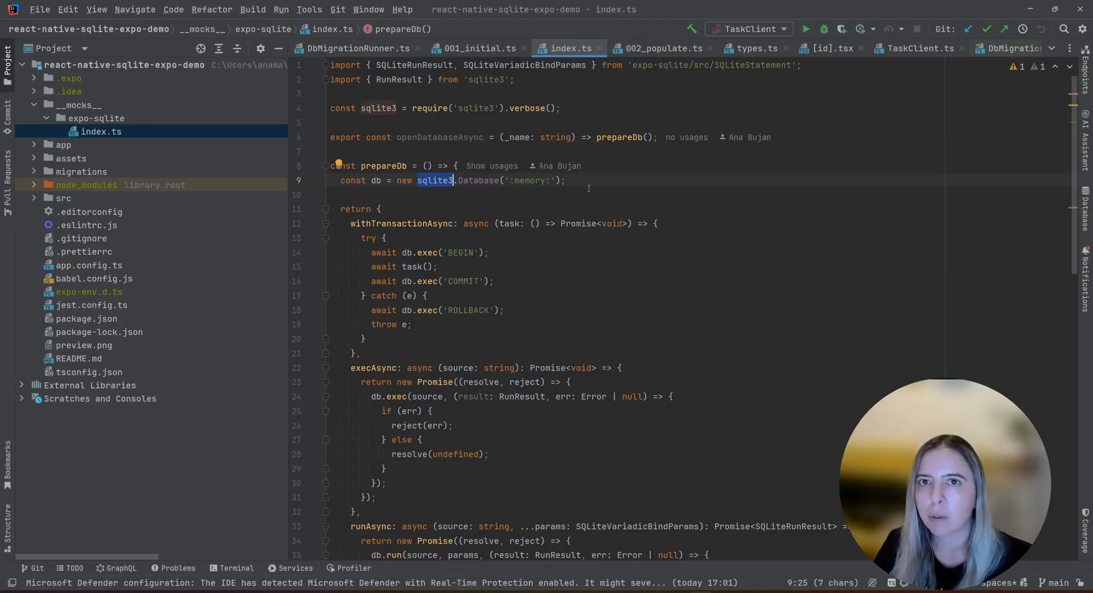
mouse_move(458, 238)
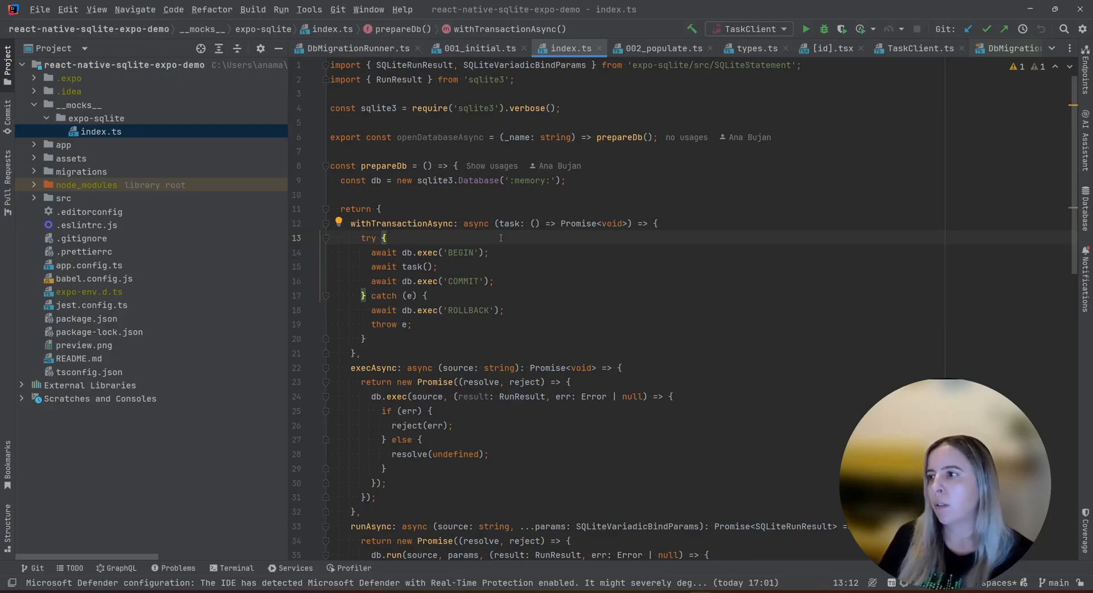
double_click(401, 224)
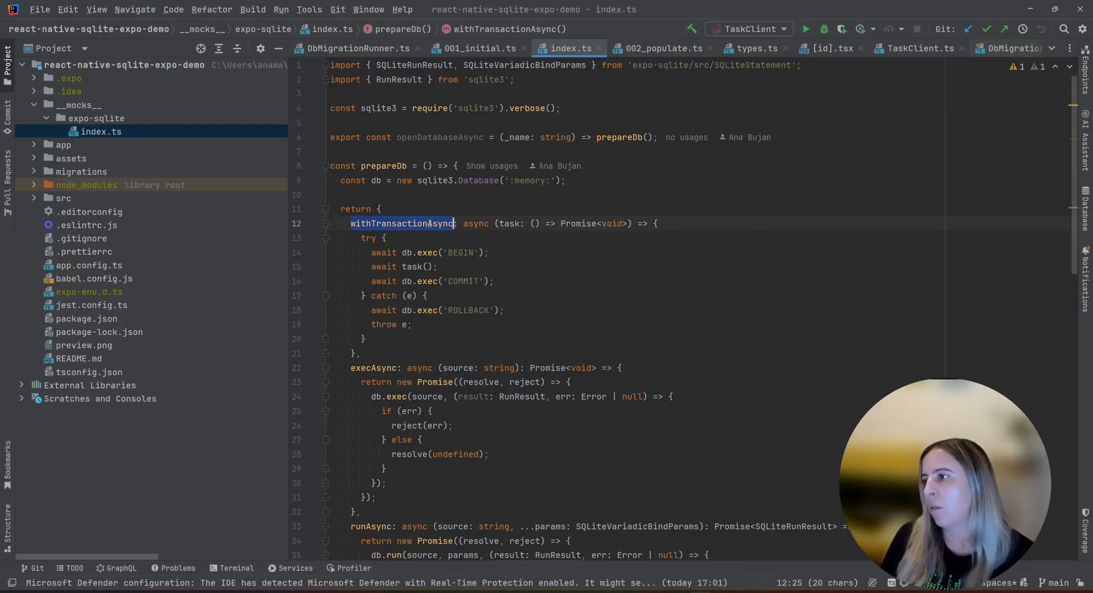
scroll(down, 3)
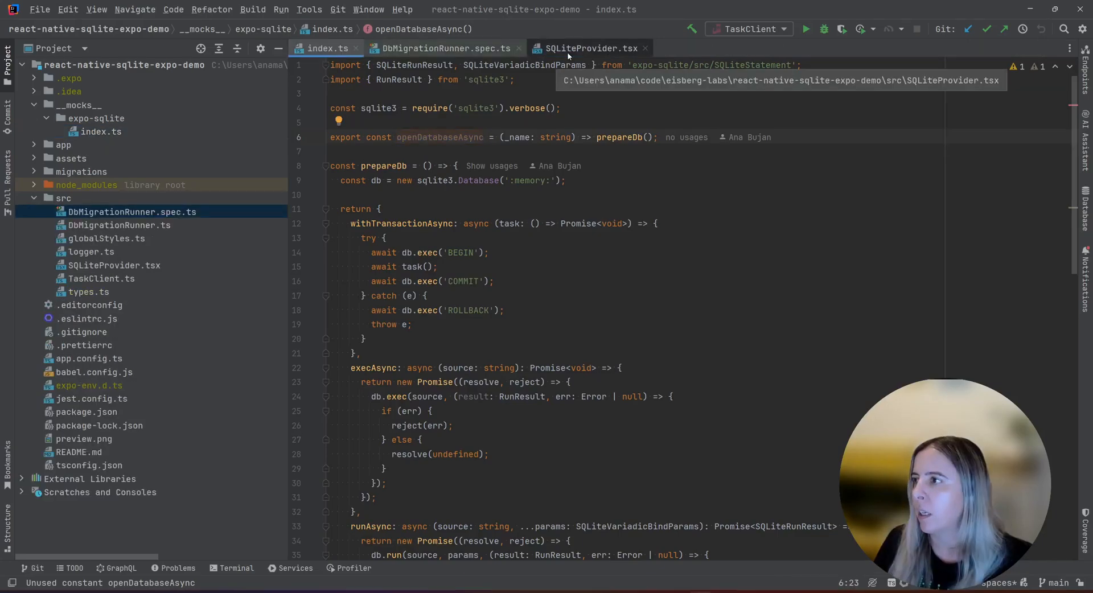
- Highlight the 'expo-sqlite' import in DbMigrationRunner.spec.ts, compare with the mock, and return to the spec
click(443, 48)
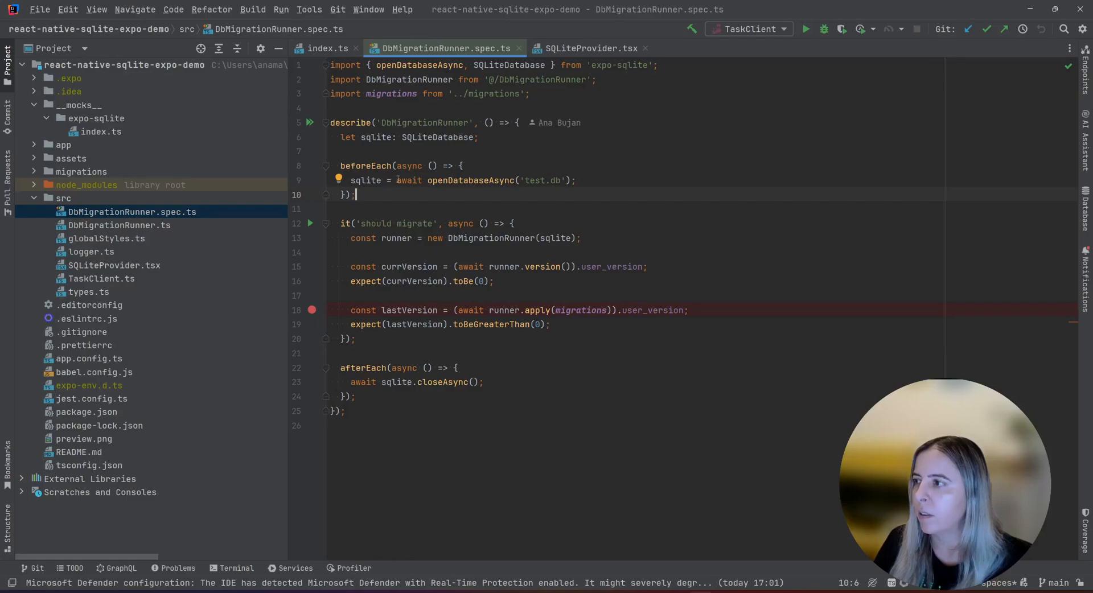
drag(397, 181, 572, 181)
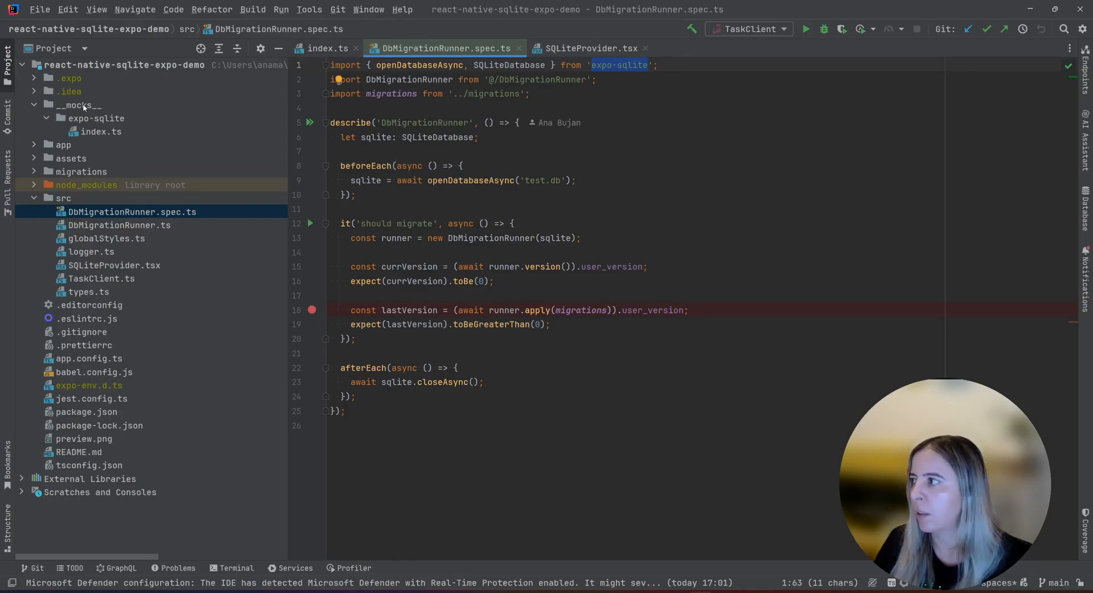
mouse_move(197, 104)
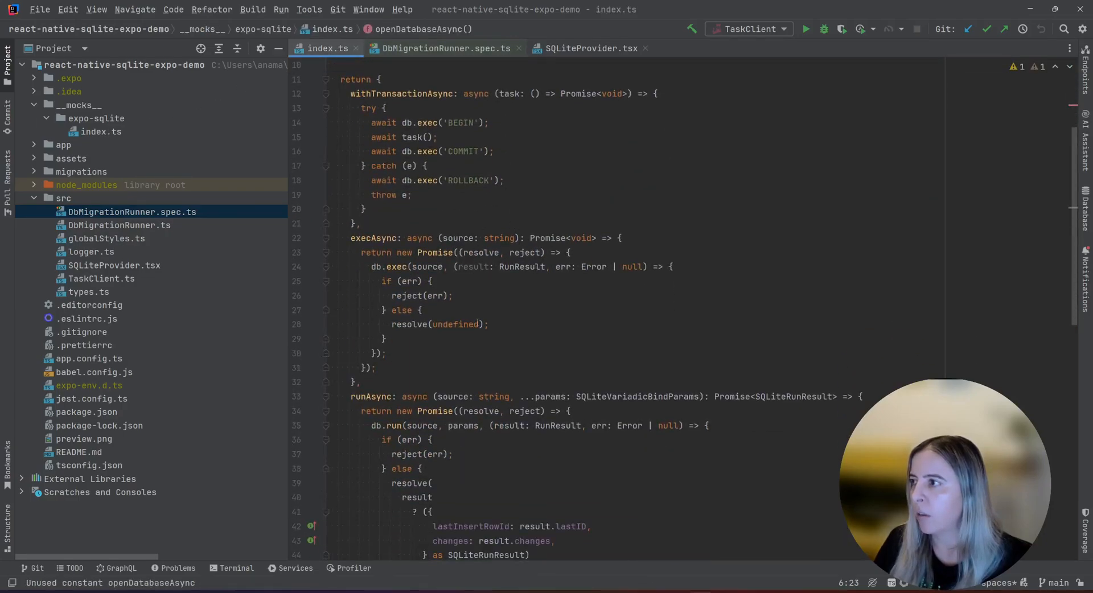
scroll(down, 3)
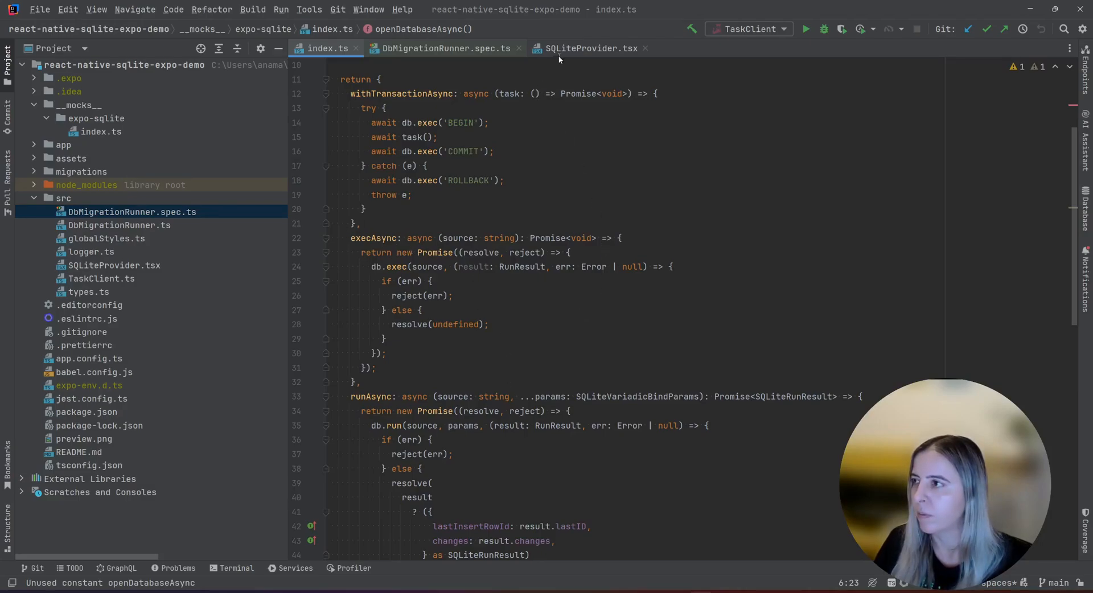
click(443, 48)
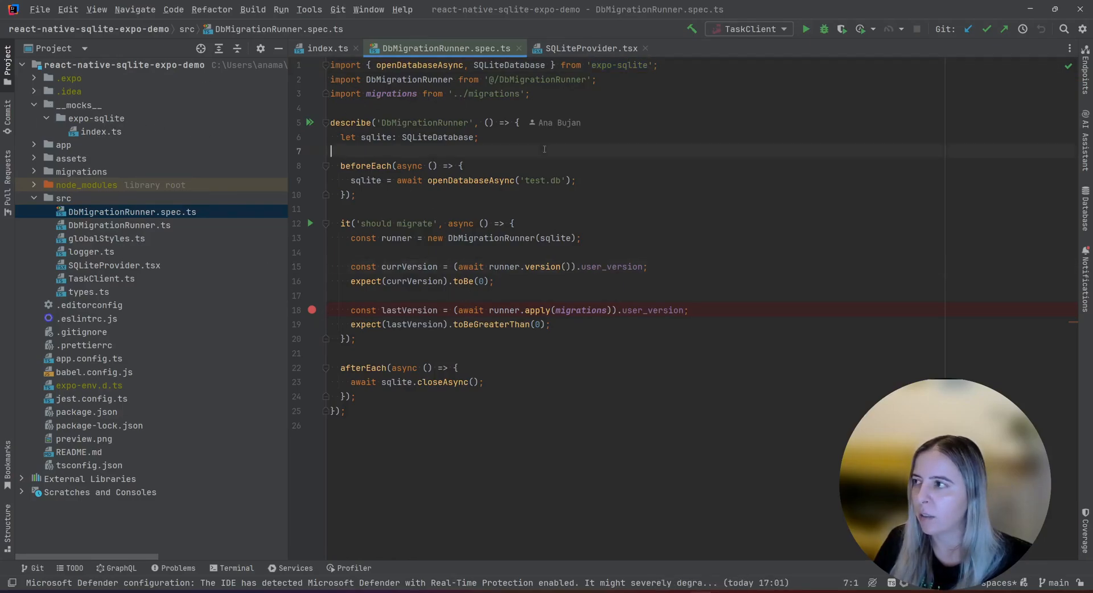
- Refactor-rename the expo-sqlite mock folder to expo-sqlite2 so the DbMigrationRunner test fails
click(95, 118)
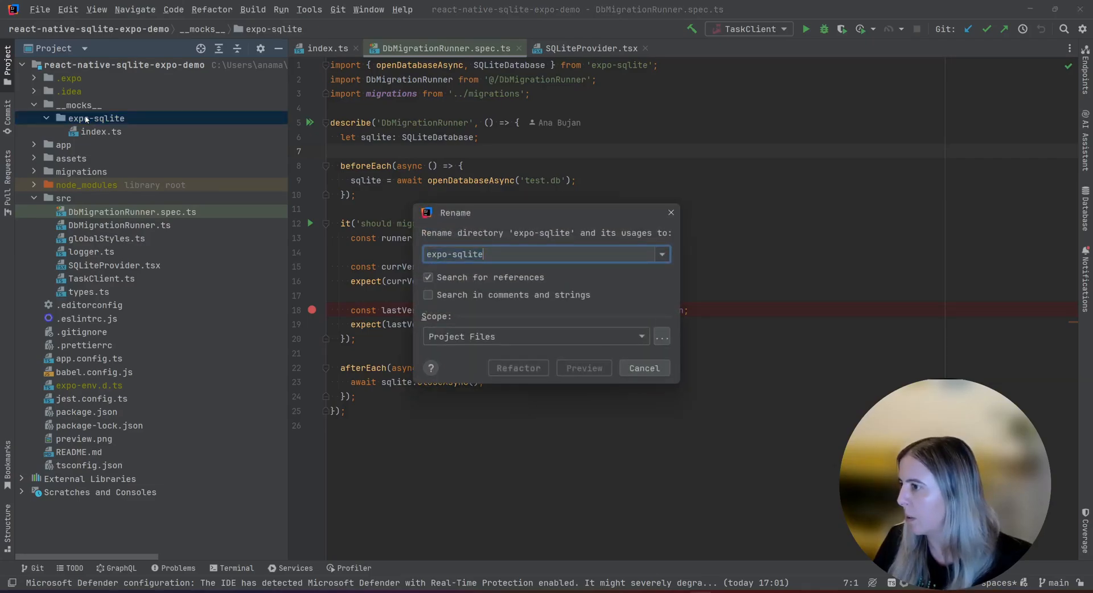
text(2)
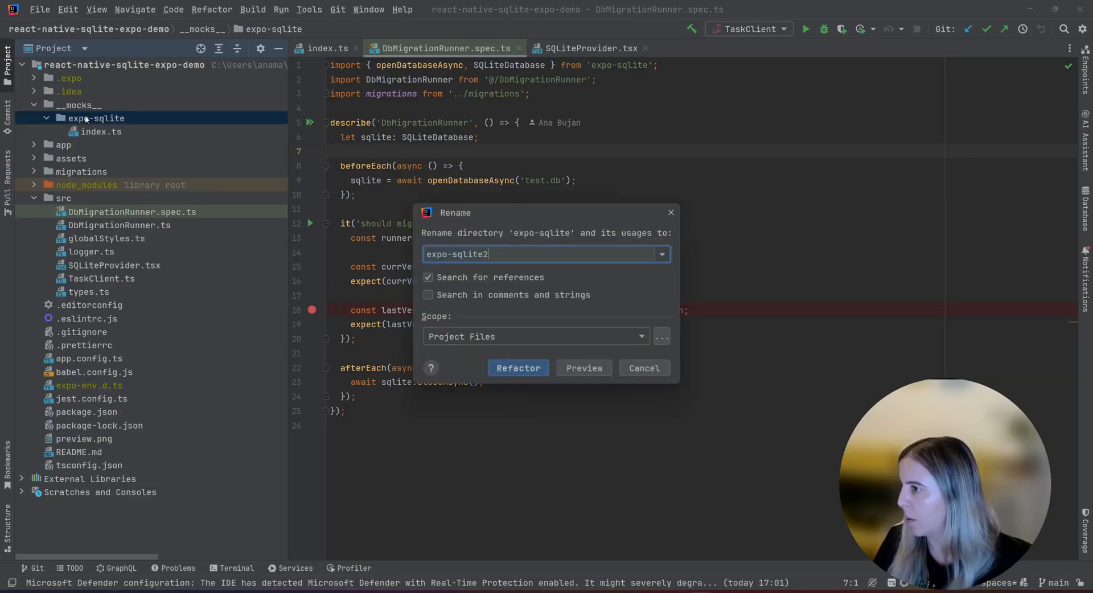
click(518, 368)
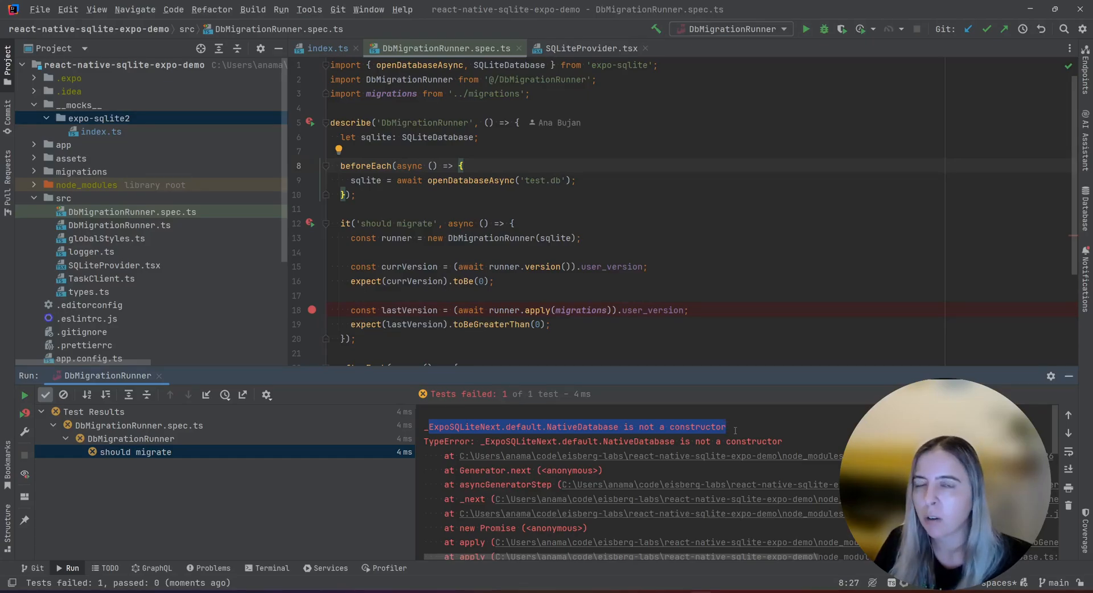
- Revert the folder name to expo-sqlite and rerun the DbMigrationRunner spec
click(98, 118)
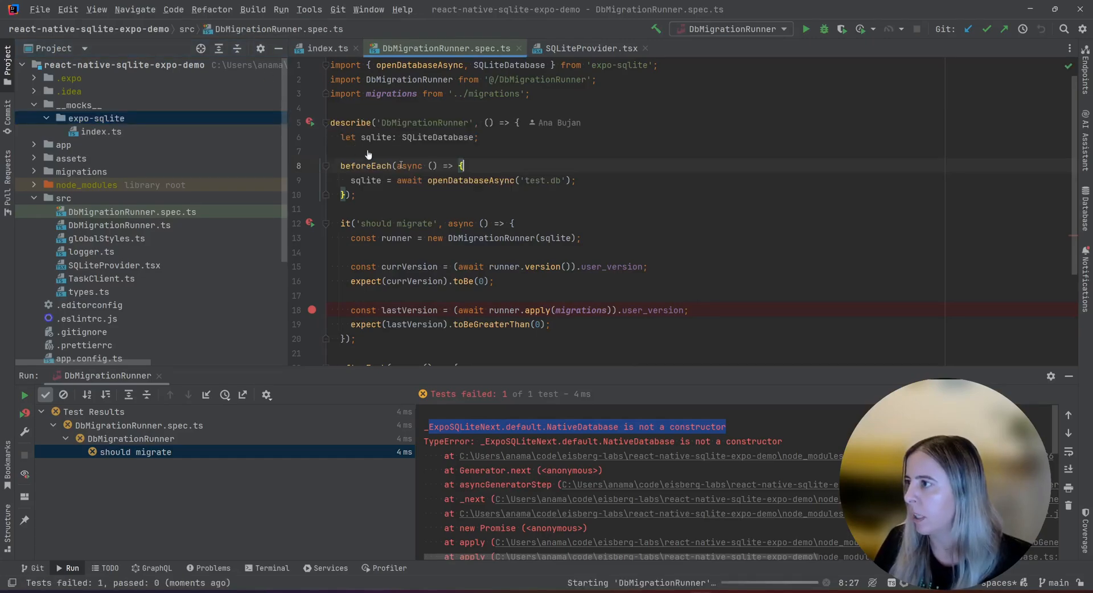
click(805, 30)
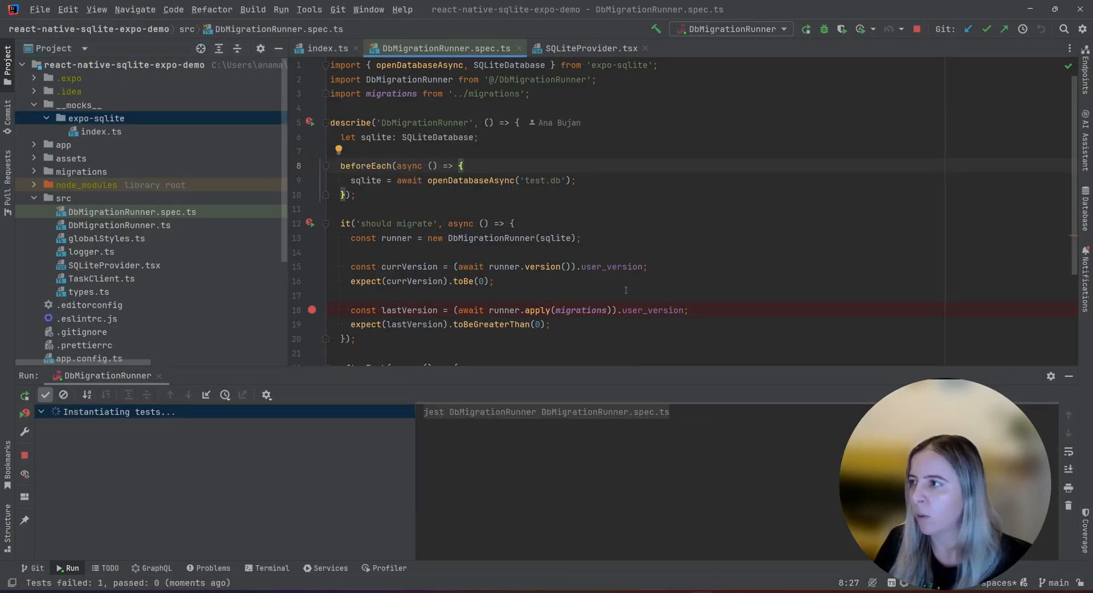
scroll(down, 3)
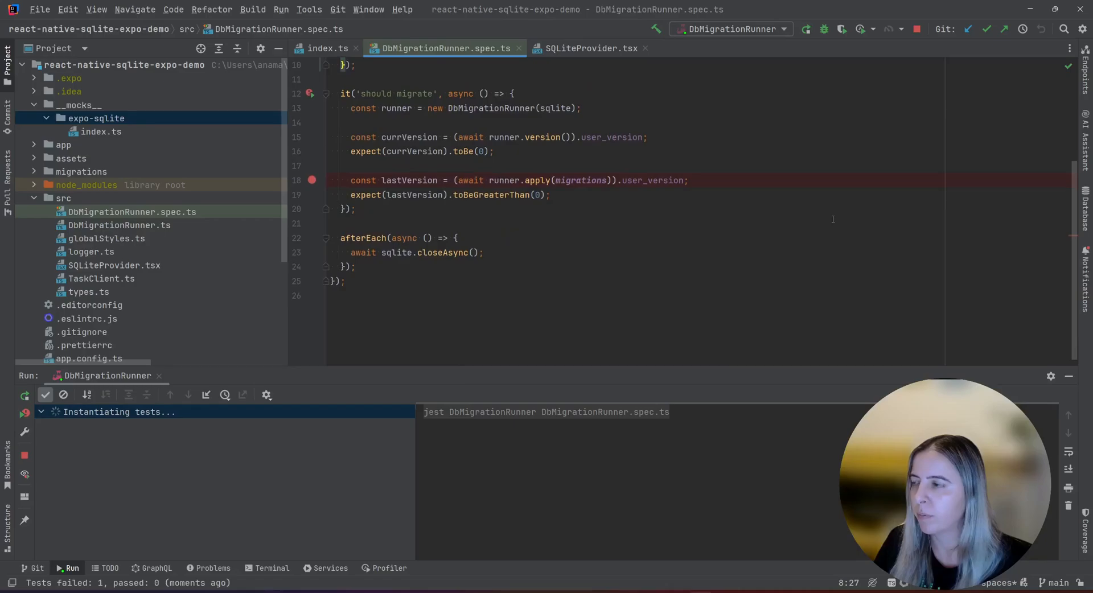